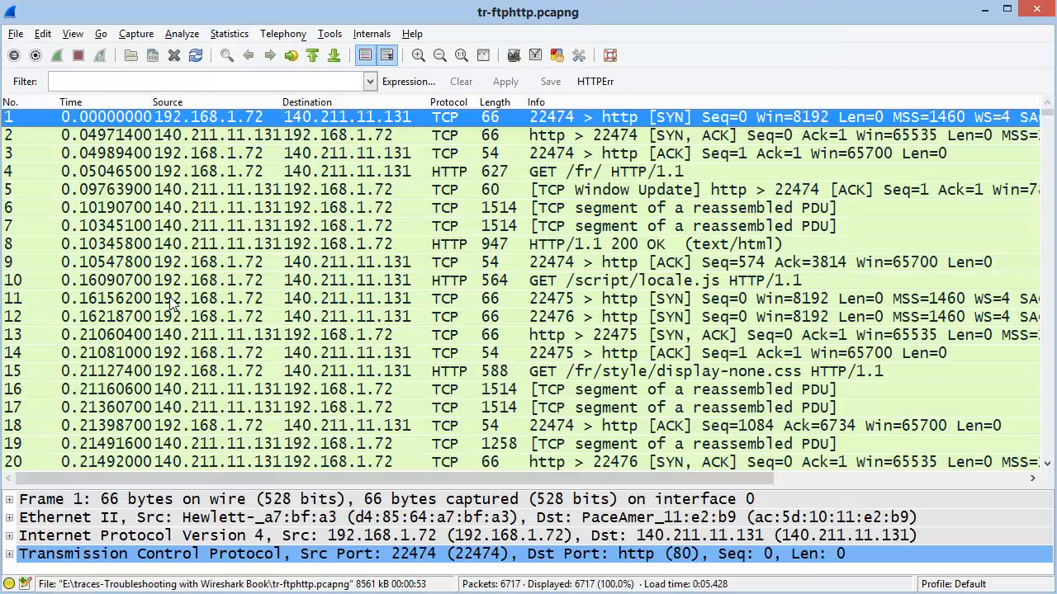
# Review the Supported Protocols list from the Internals menu and close it.
pyautogui.click(370, 33)
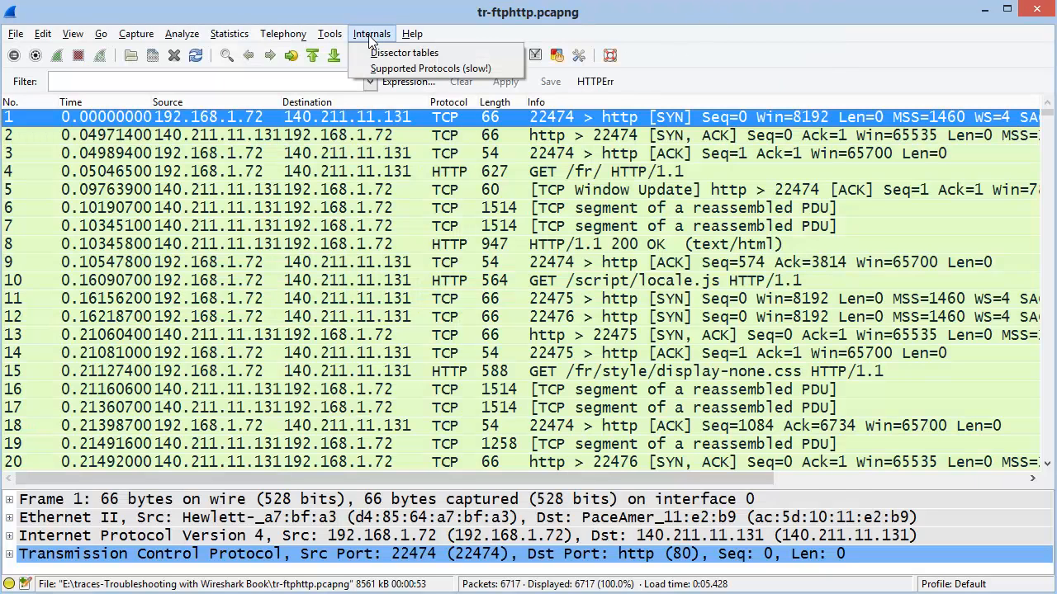
pyautogui.moveTo(432, 69)
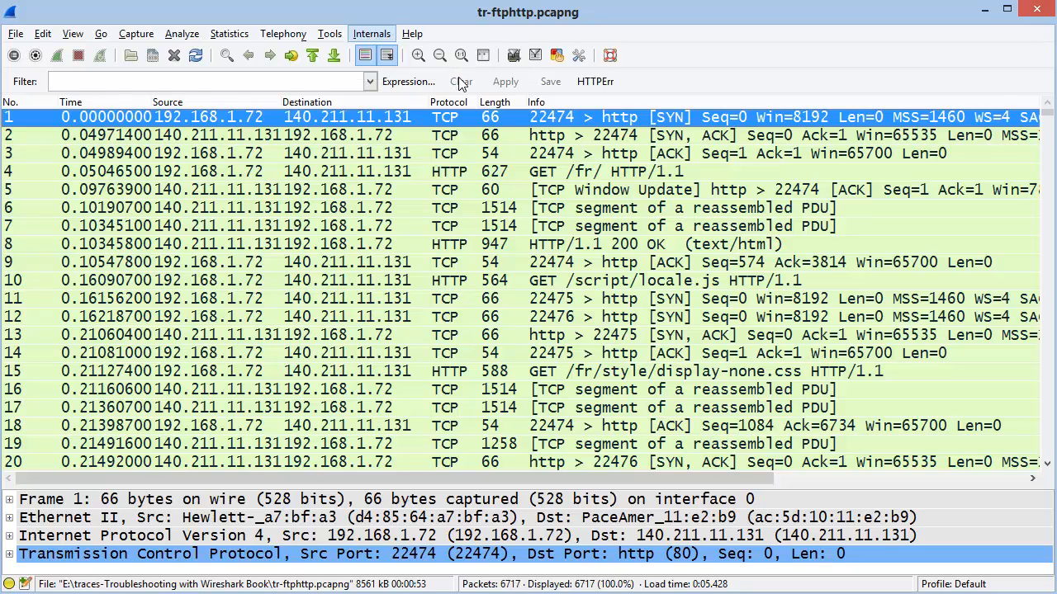
pyautogui.click(370, 33)
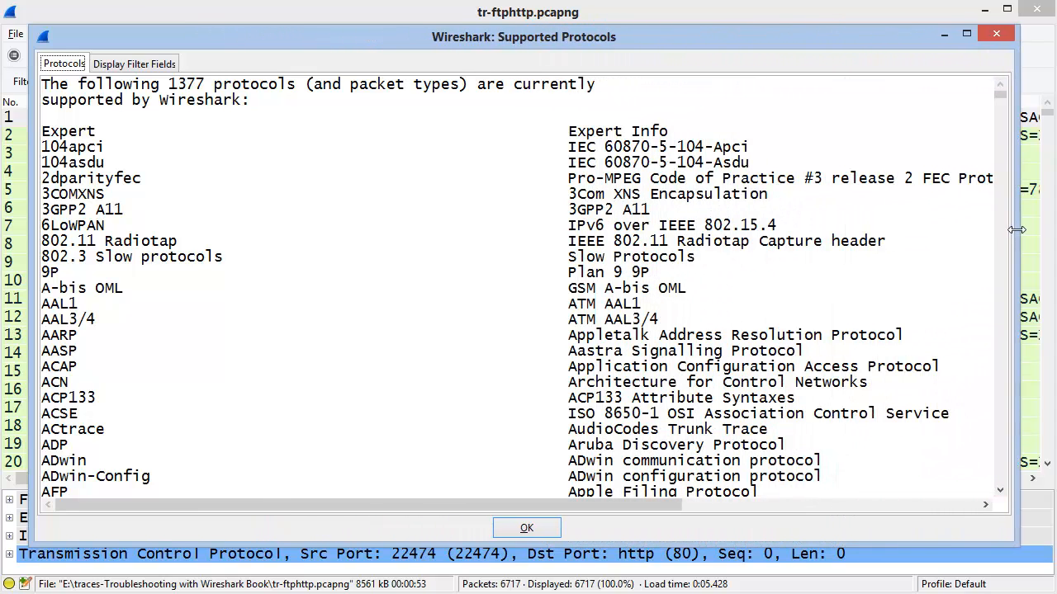
pyautogui.scroll(-3)
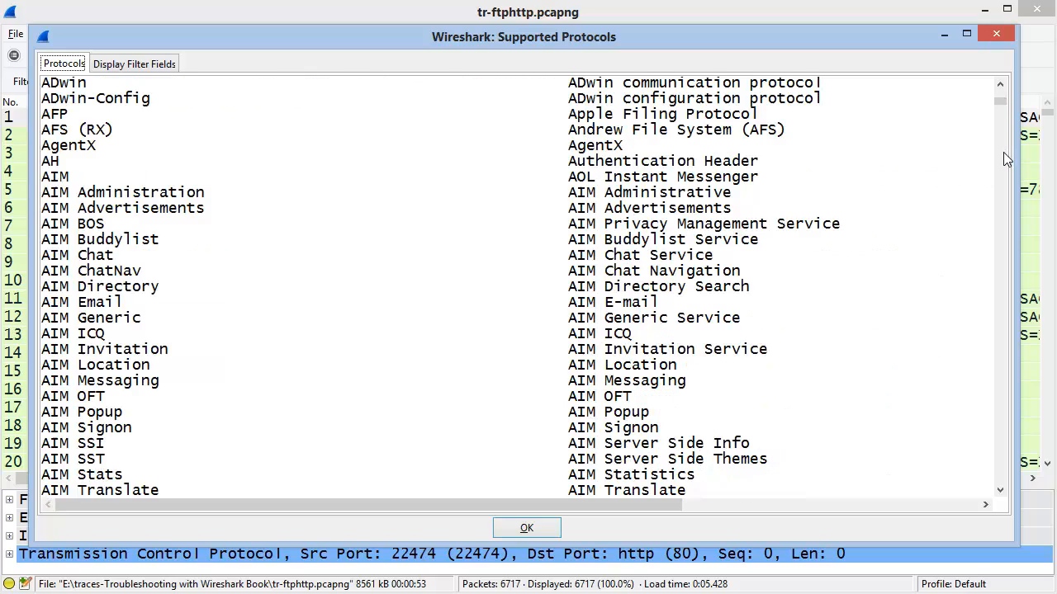
pyautogui.scroll(-3)
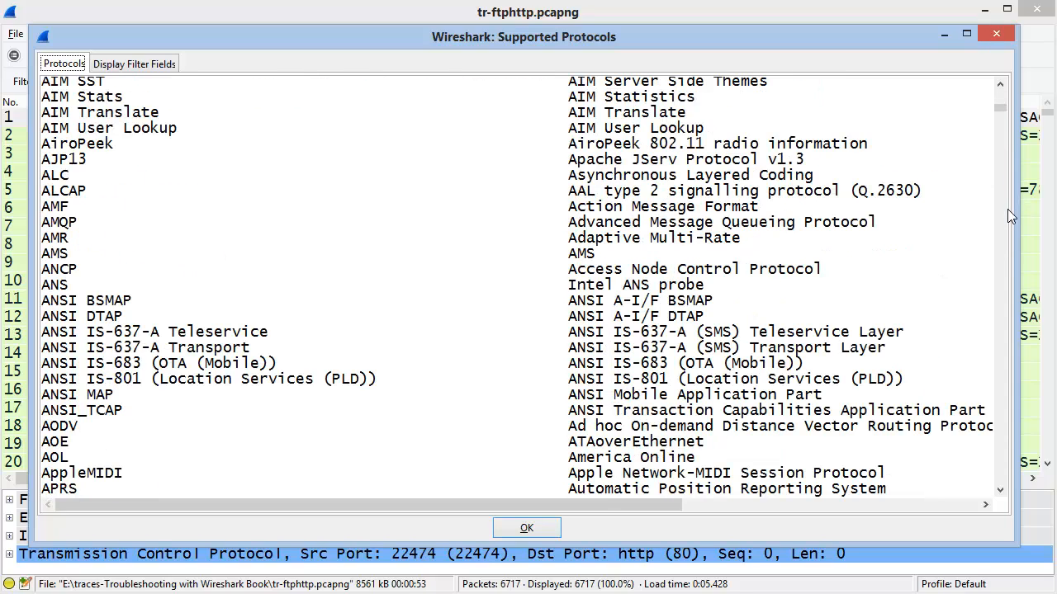
pyautogui.scroll(3)
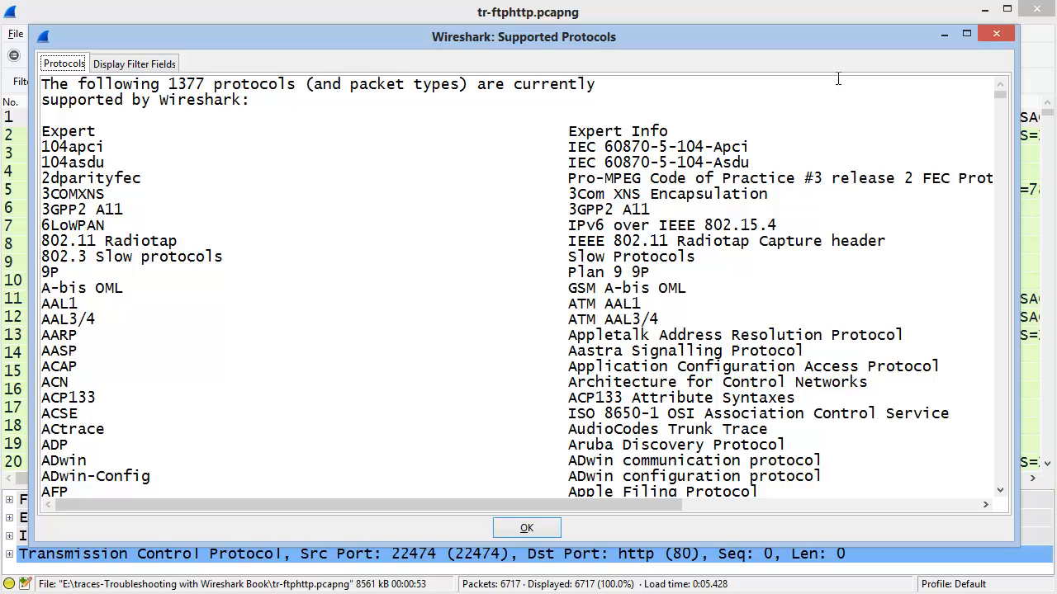
pyautogui.moveTo(63, 86)
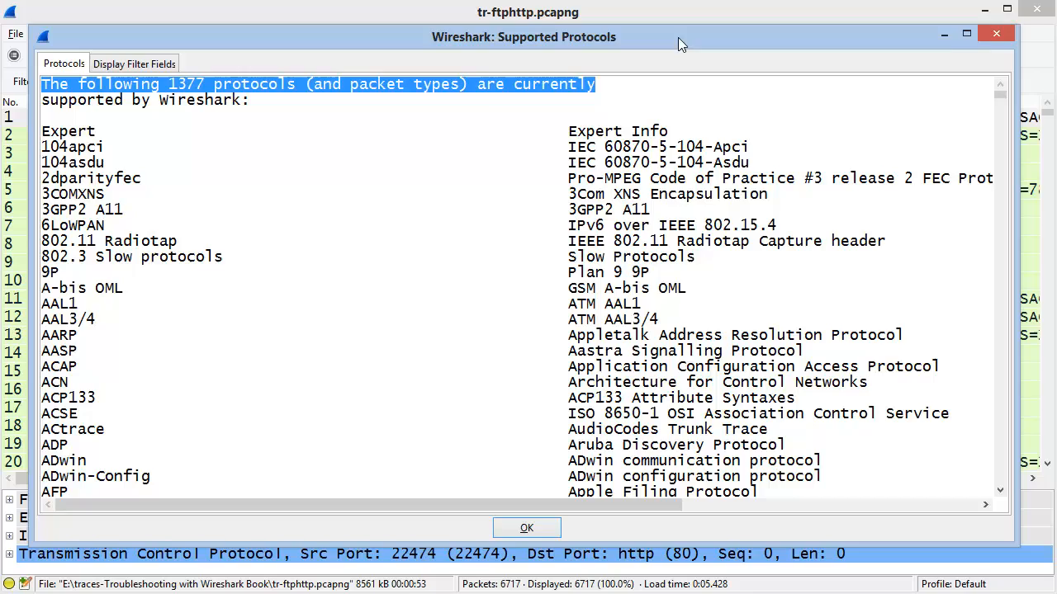
pyautogui.click(525, 529)
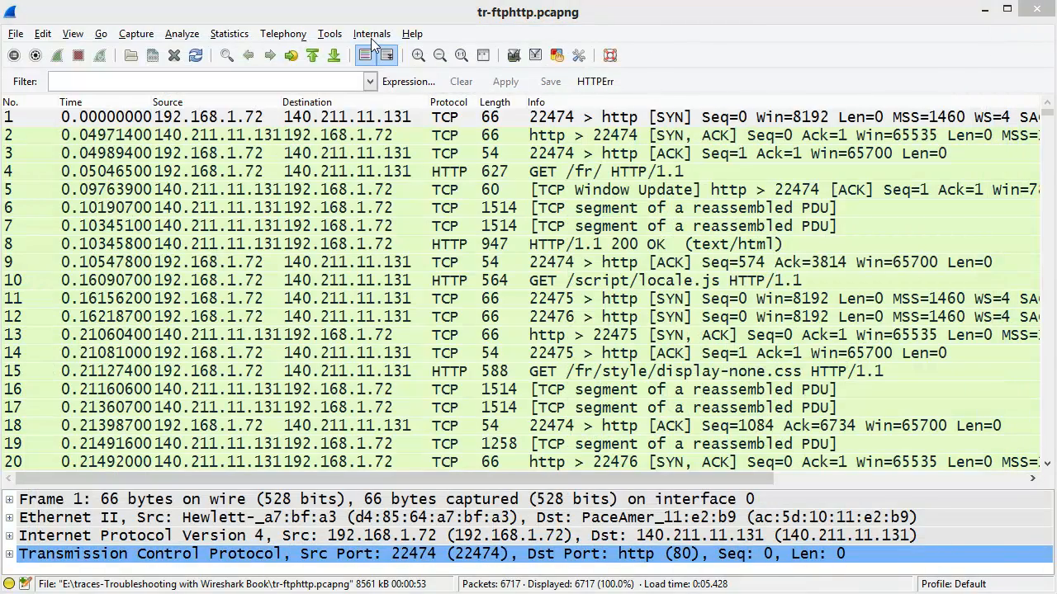
# Browse the Dissector Tables window, viewing the Integer and Heuristic tables.
pyautogui.click(369, 33)
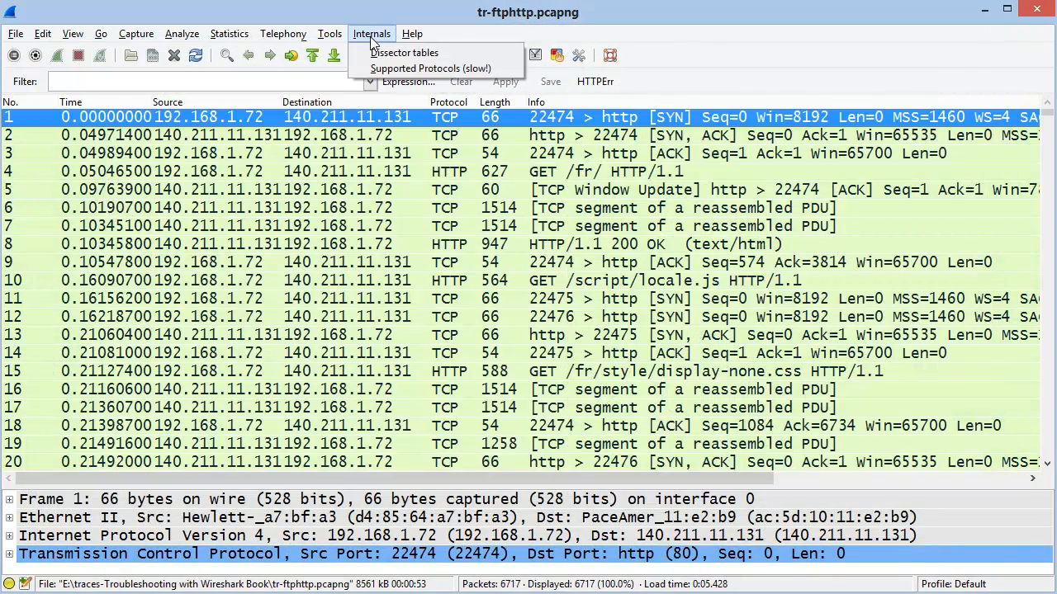
pyautogui.click(403, 51)
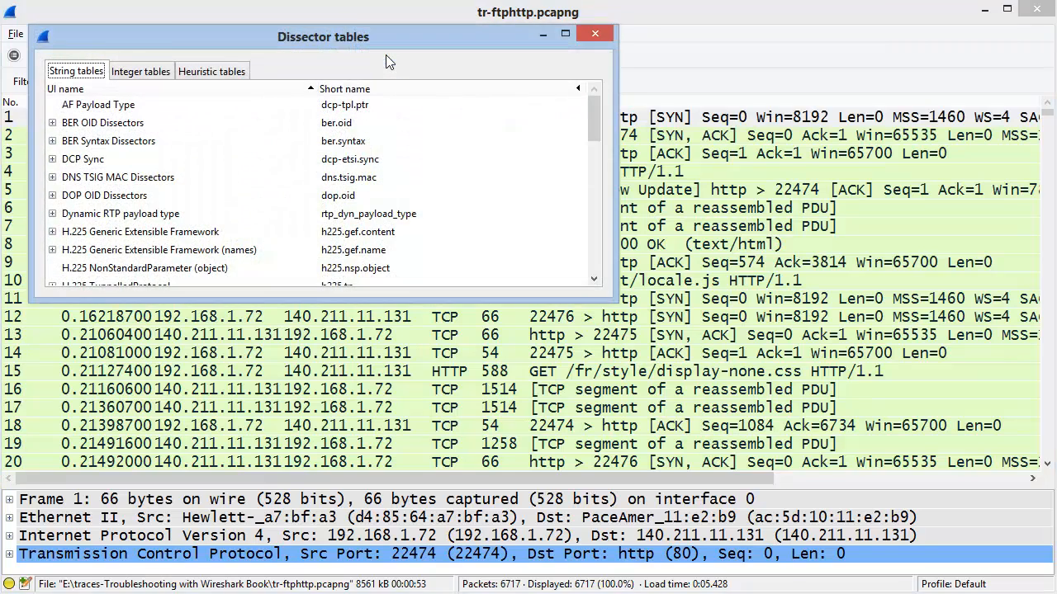
pyautogui.moveTo(320, 301)
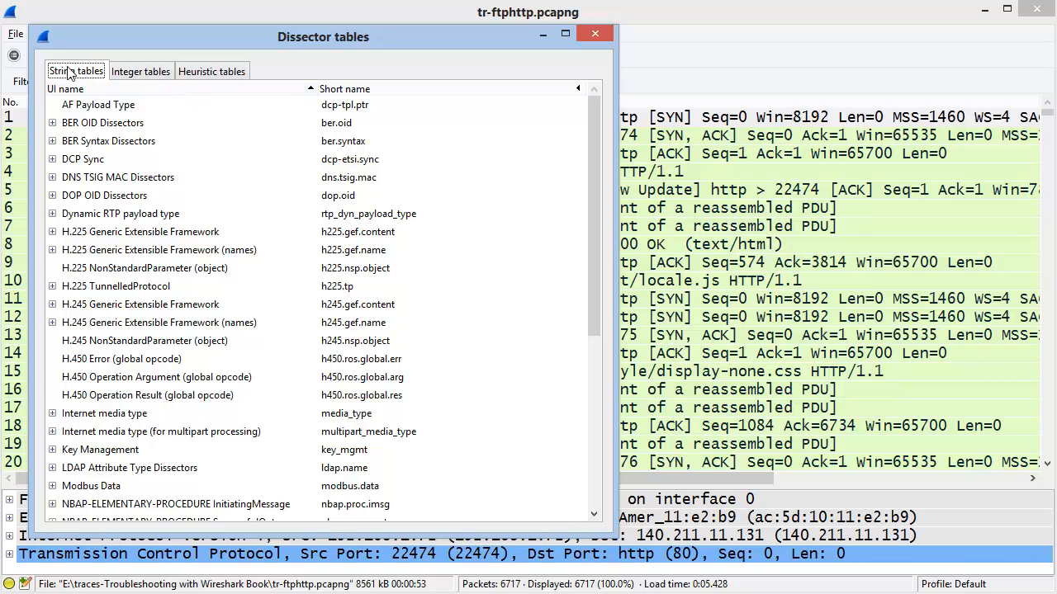
pyautogui.click(141, 71)
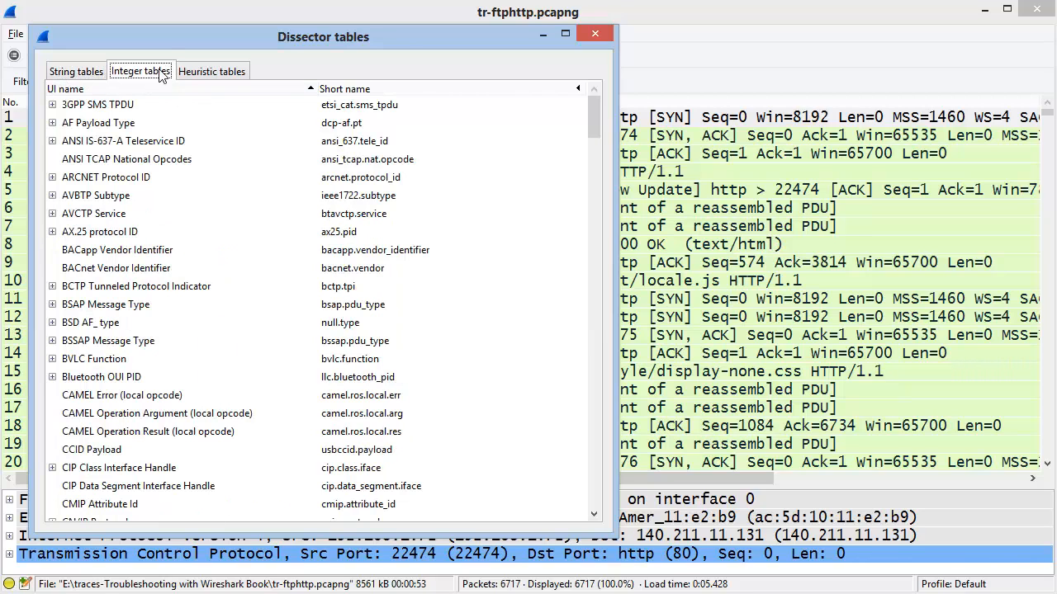
pyautogui.click(212, 70)
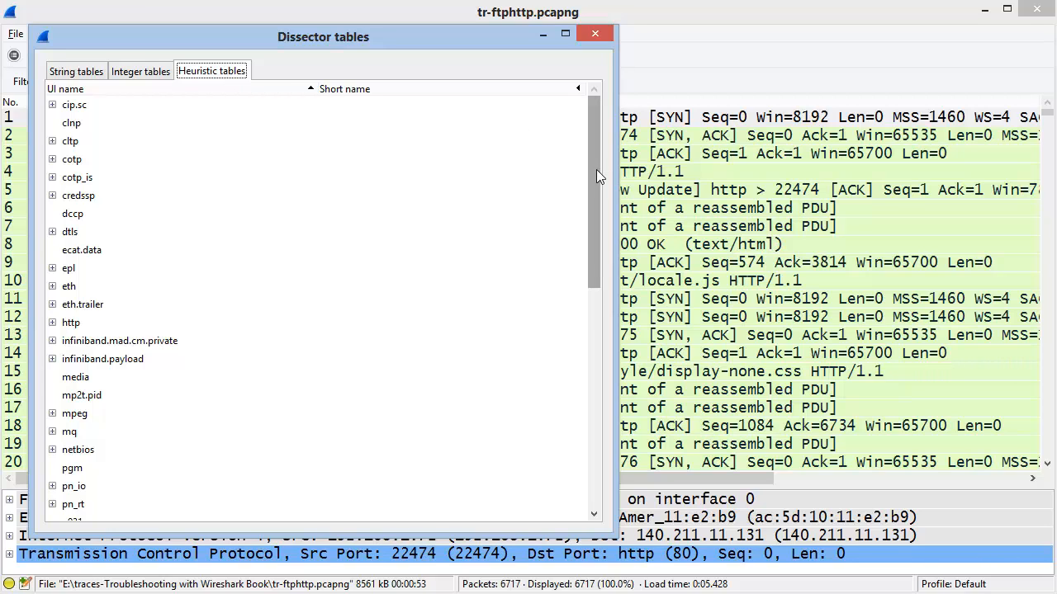
pyautogui.moveTo(598, 119)
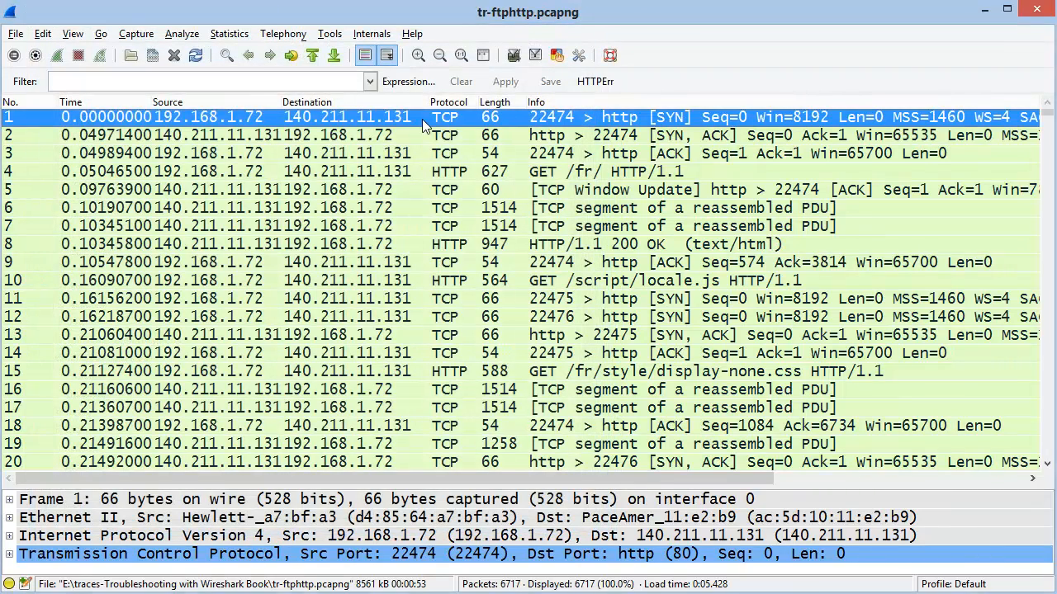
pyautogui.moveTo(411, 33)
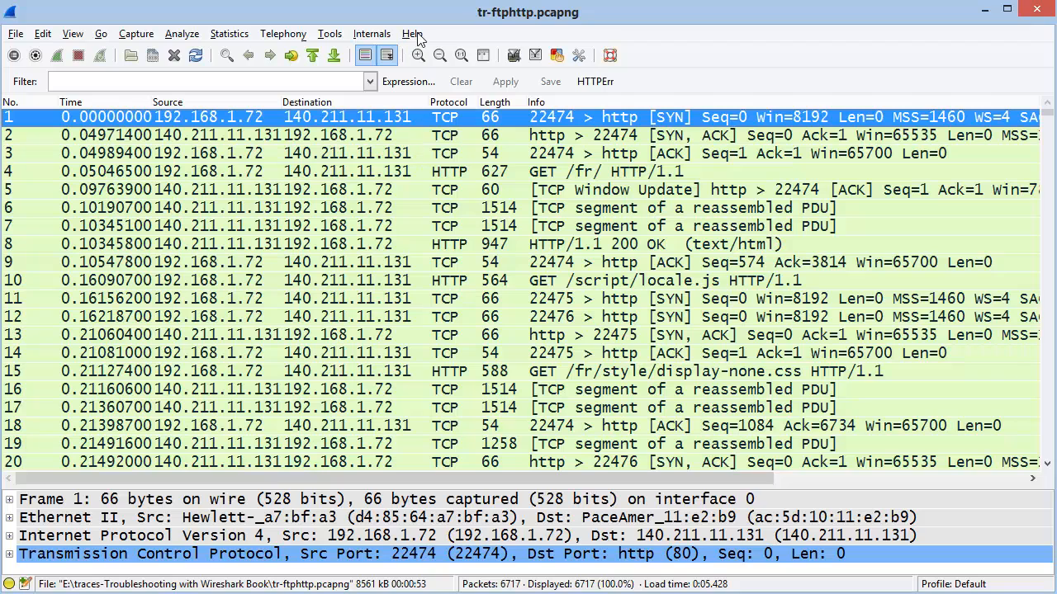
# View the installed plugins list in About Wireshark, then close the dialog.
pyautogui.click(412, 33)
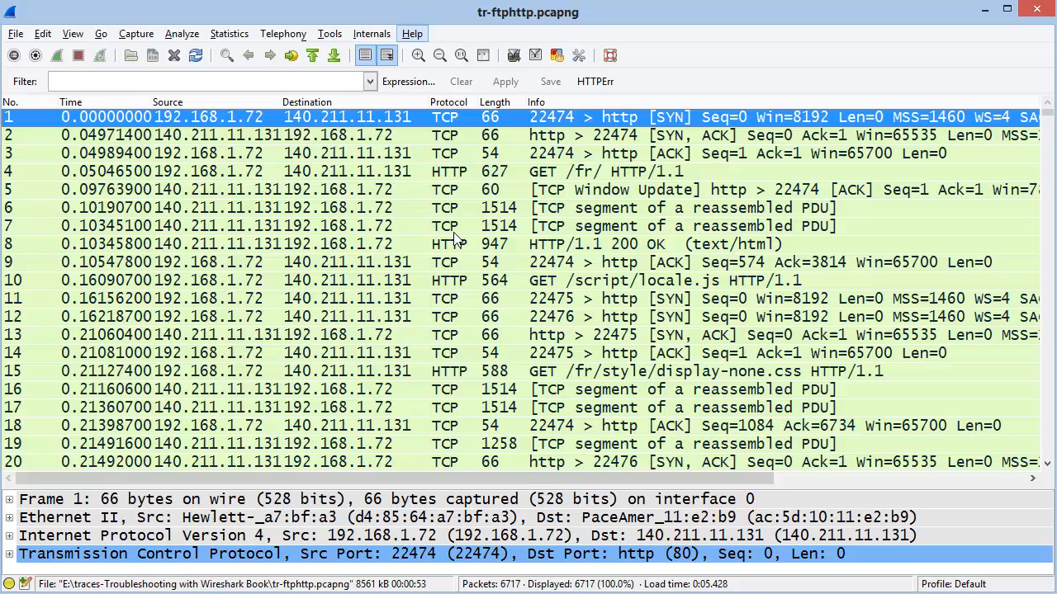
pyautogui.click(411, 33)
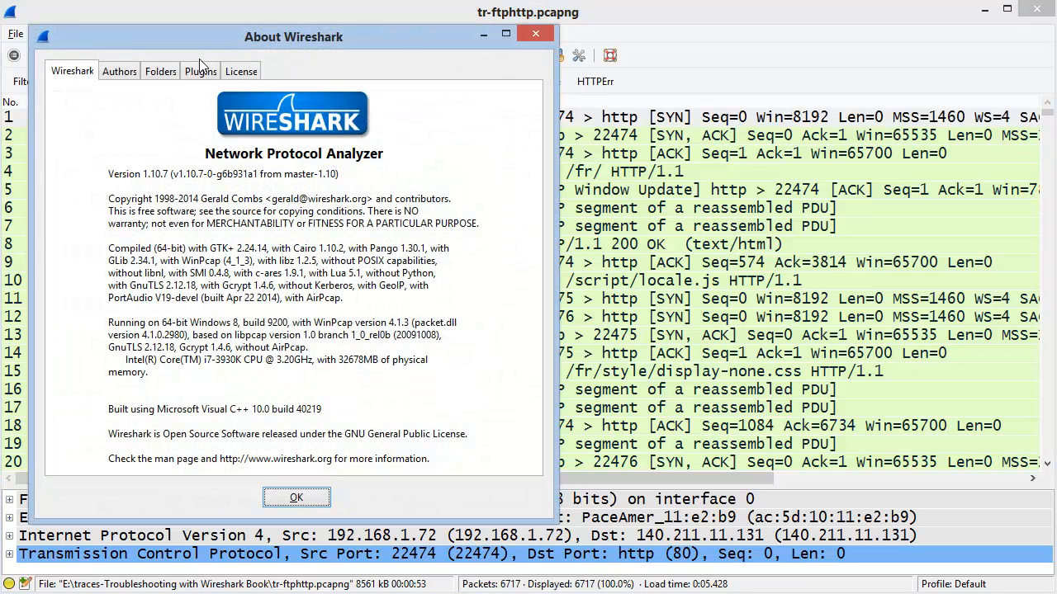
pyautogui.click(200, 69)
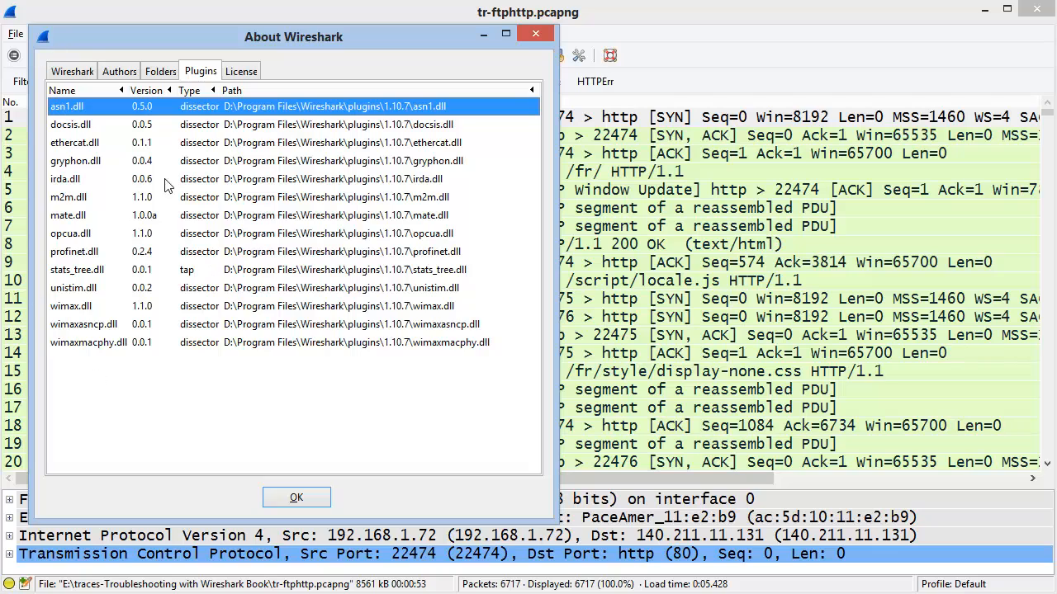
pyautogui.moveTo(136, 346)
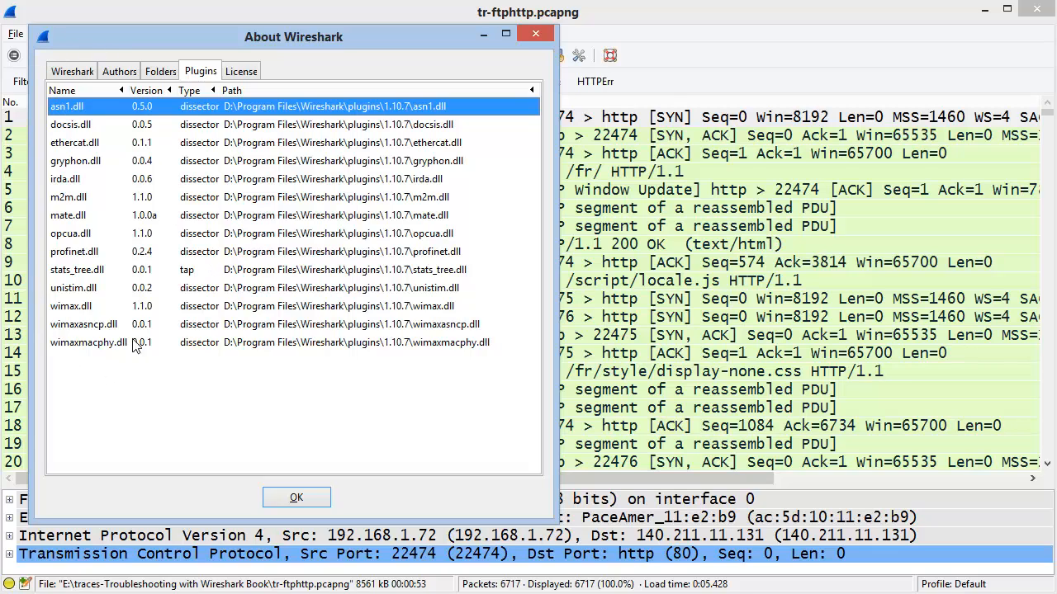
pyautogui.moveTo(180, 349)
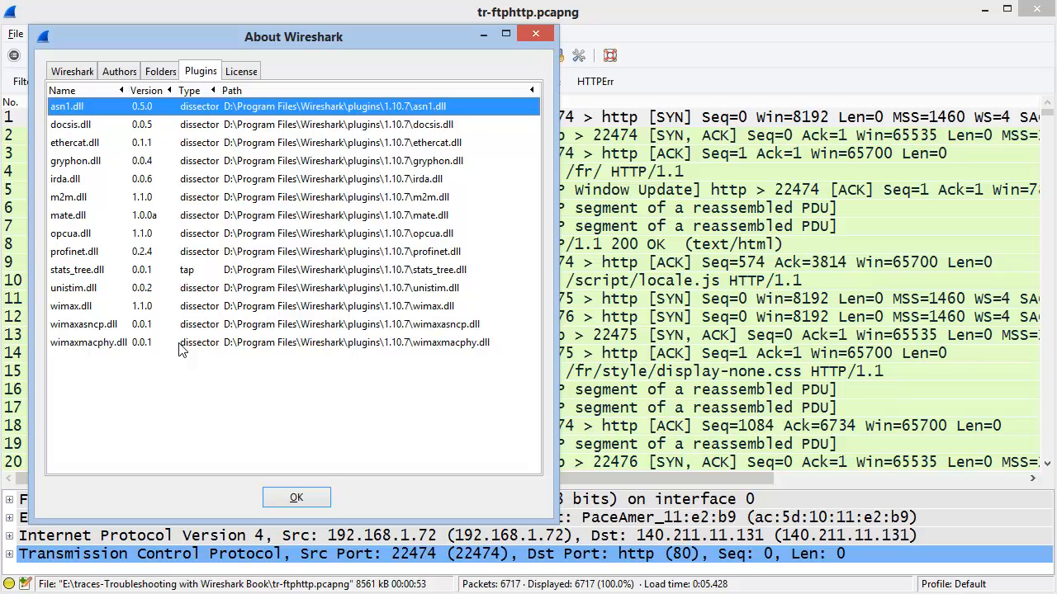
pyautogui.moveTo(261, 390)
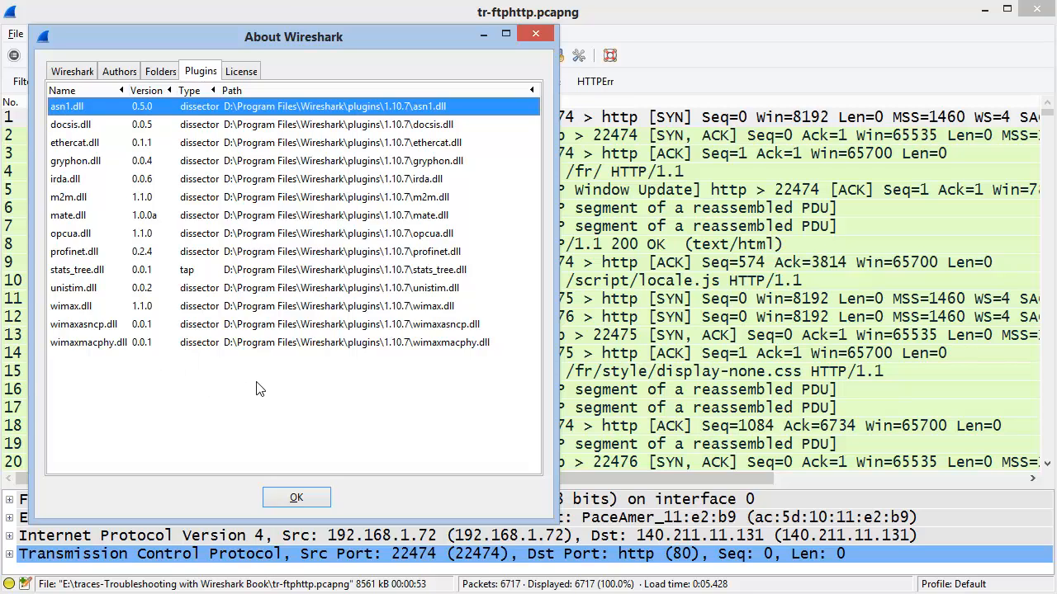
pyautogui.moveTo(139, 163)
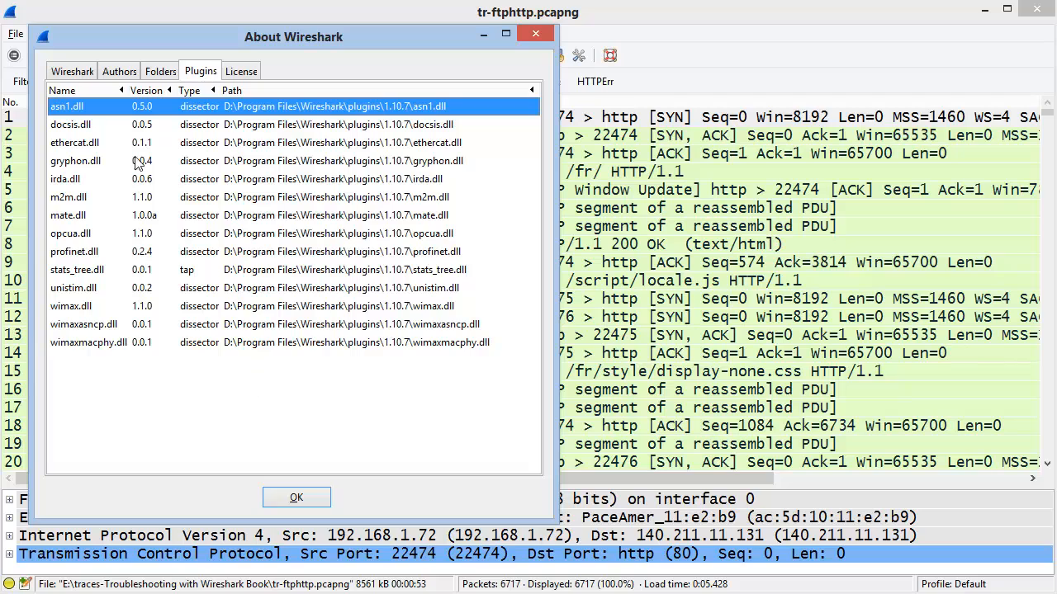
pyautogui.moveTo(172, 383)
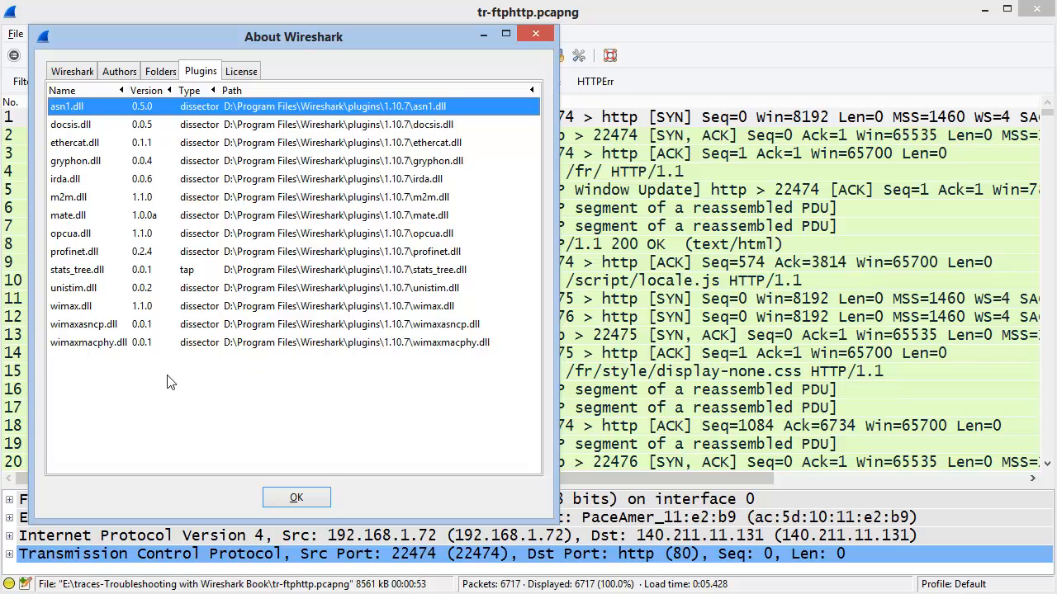
pyautogui.moveTo(258, 393)
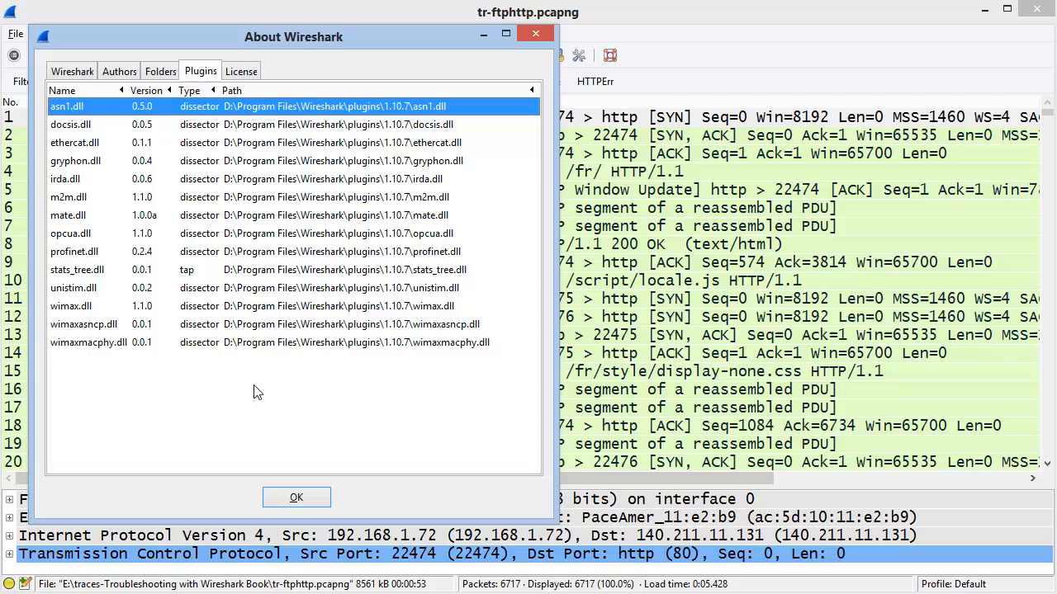
pyautogui.moveTo(90, 395)
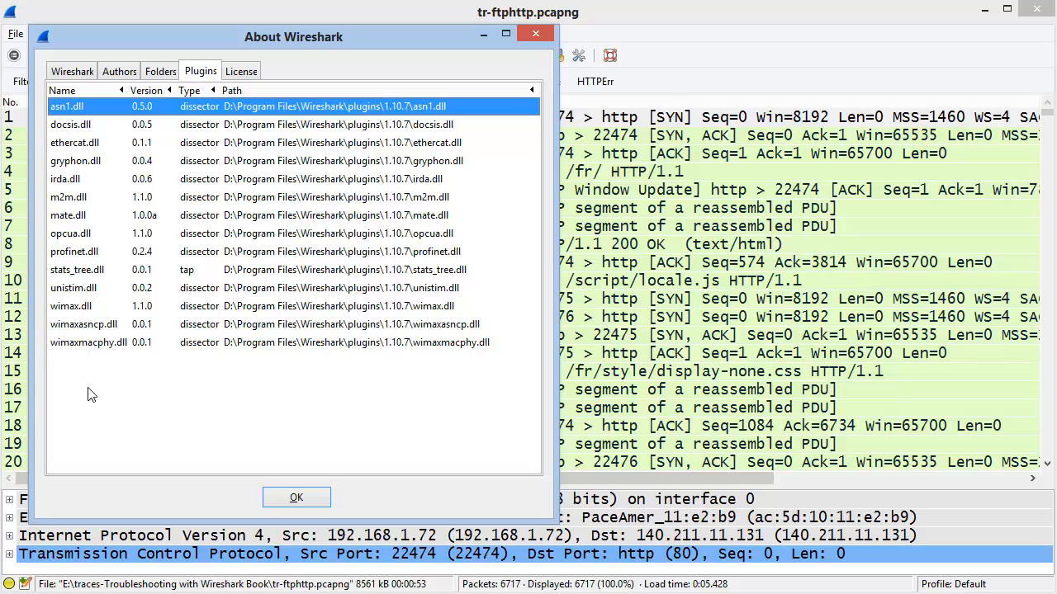
pyautogui.moveTo(306, 392)
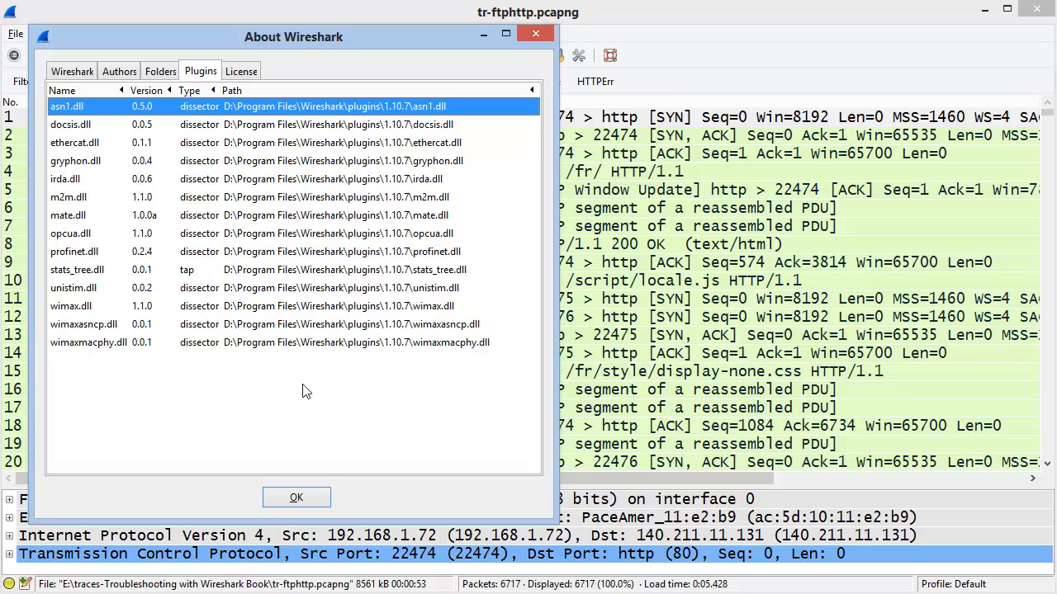
pyautogui.click(296, 496)
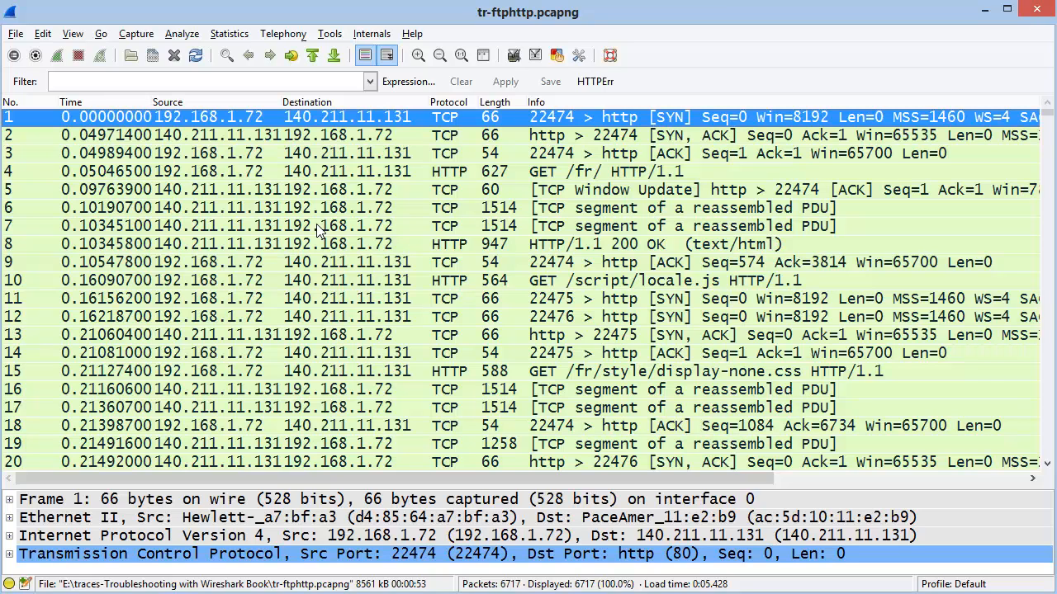
# Apply the display filter frame contains "GET", leaving 104 HTTP GET packets listed.
pyautogui.click(190, 81)
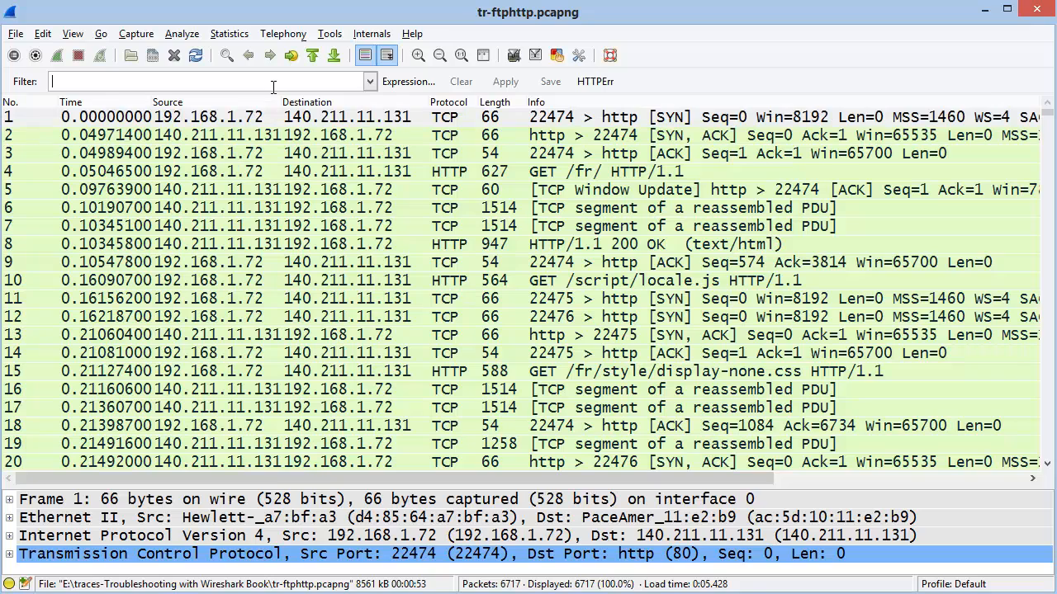
pyautogui.moveTo(337, 86)
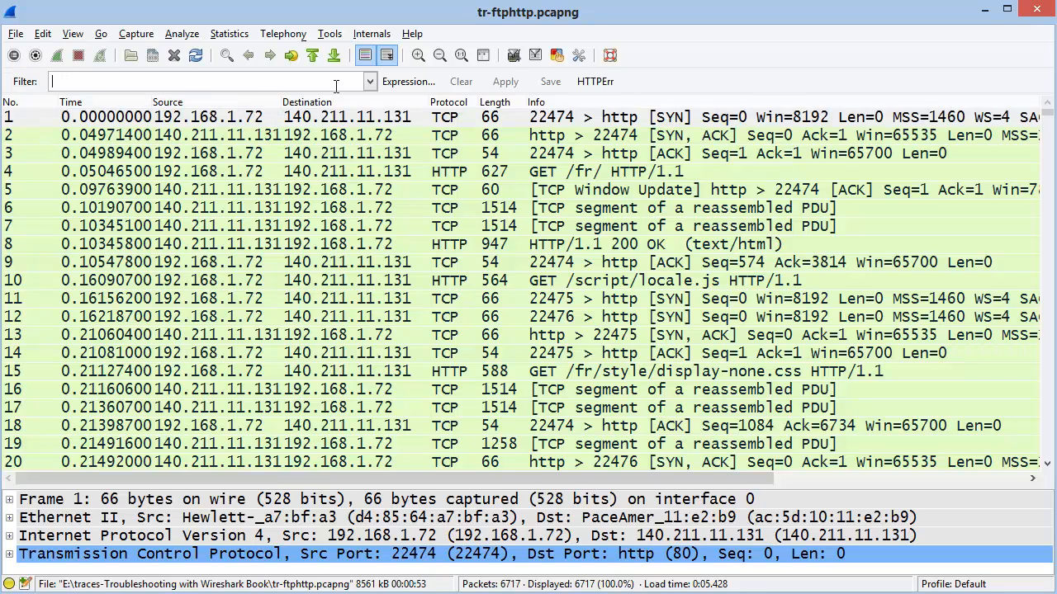
pyautogui.moveTo(416, 152)
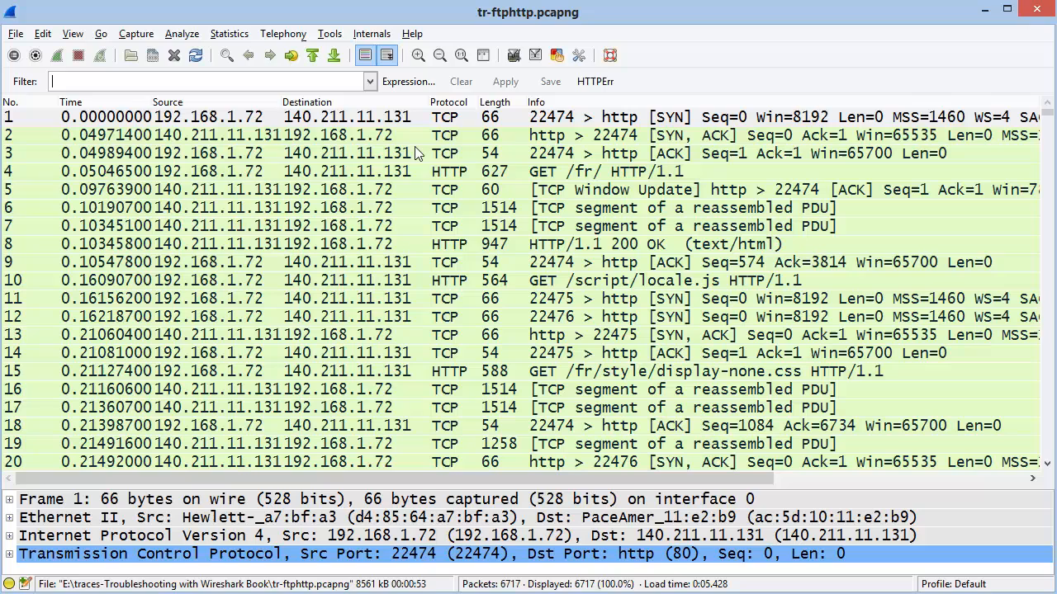
pyautogui.write('frame')
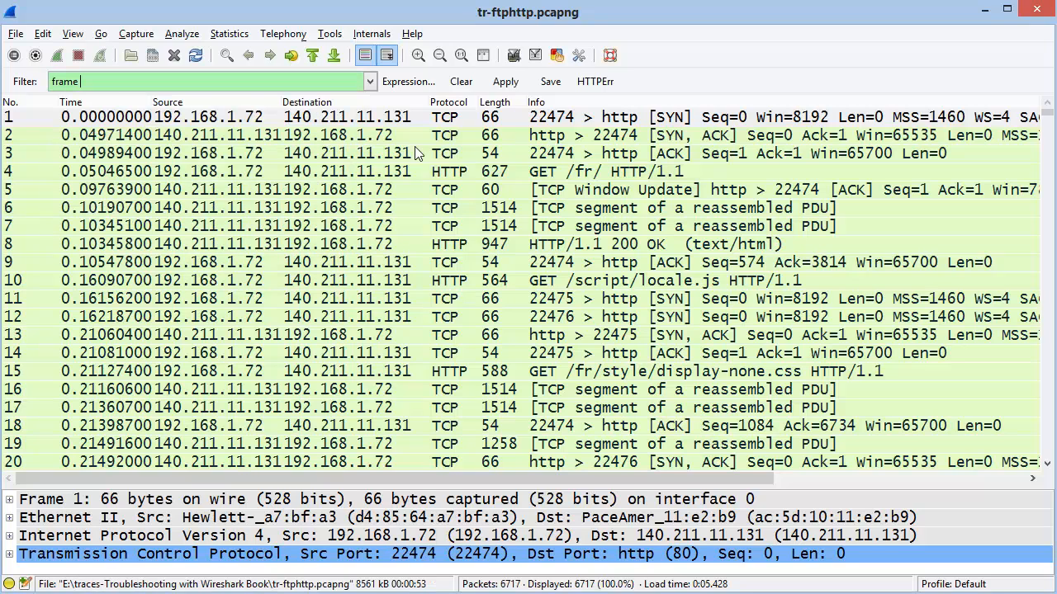
pyautogui.write('contains "GET')
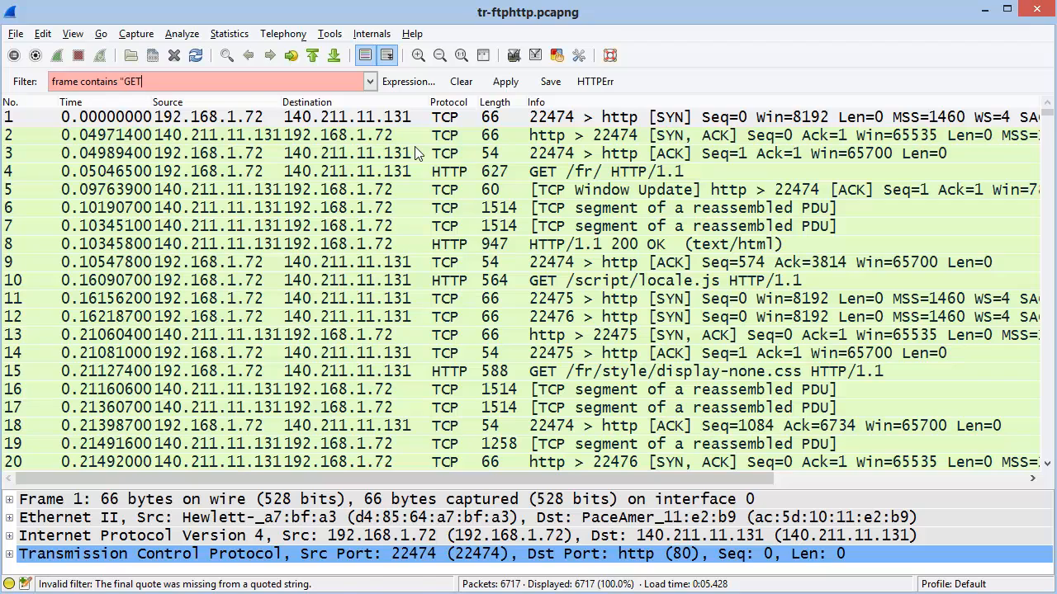
pyautogui.write('"')
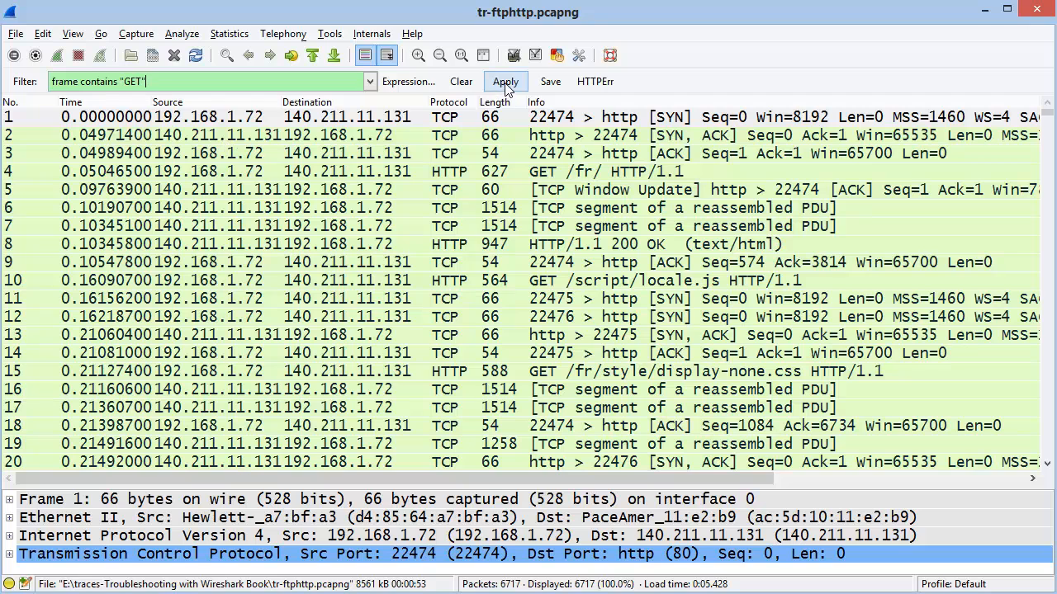
pyautogui.click(506, 81)
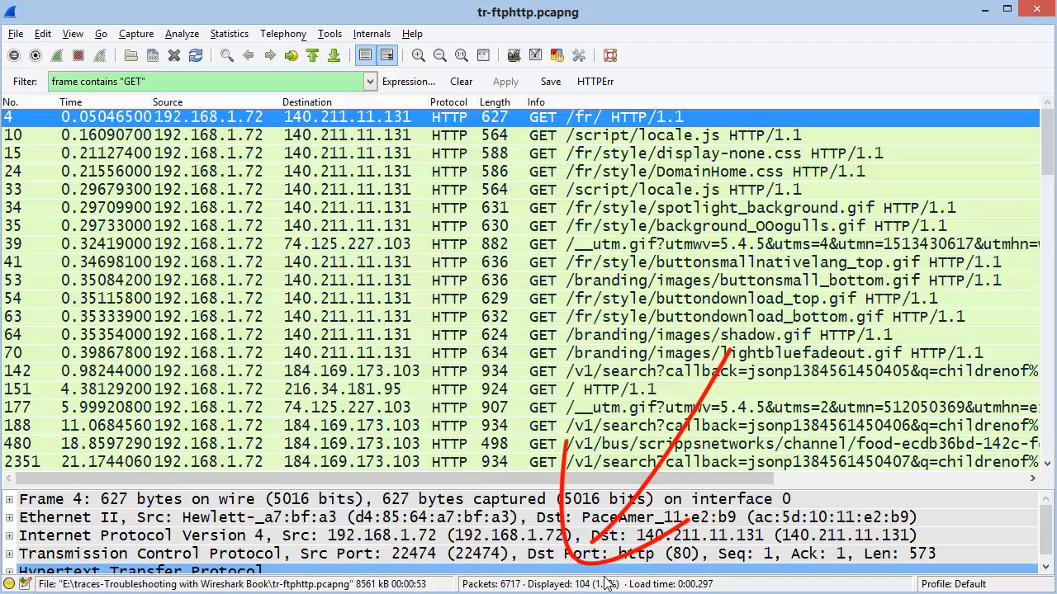
pyautogui.moveTo(598, 584)
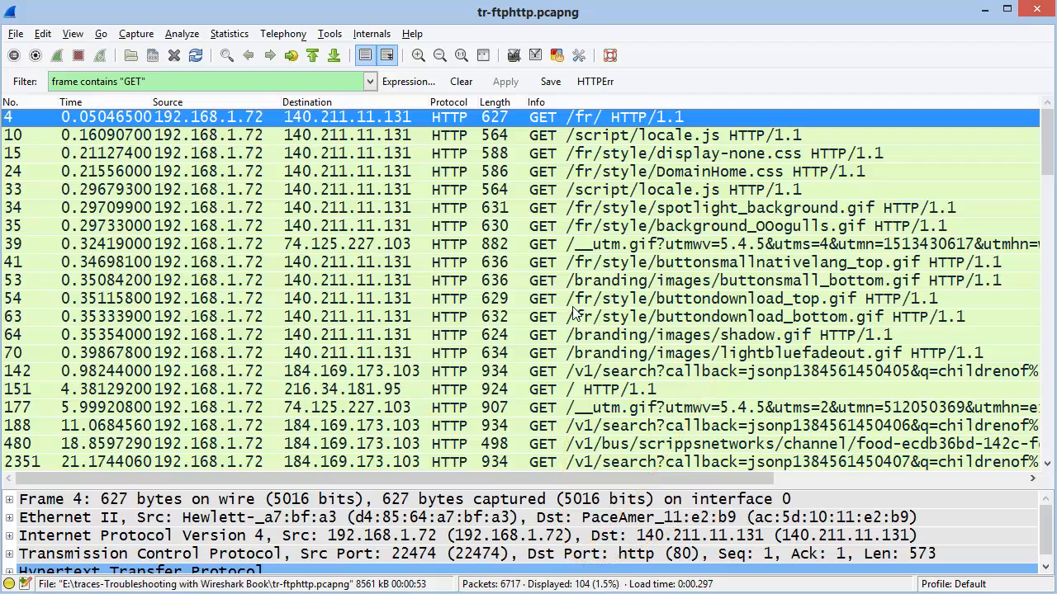
pyautogui.moveTo(571, 323)
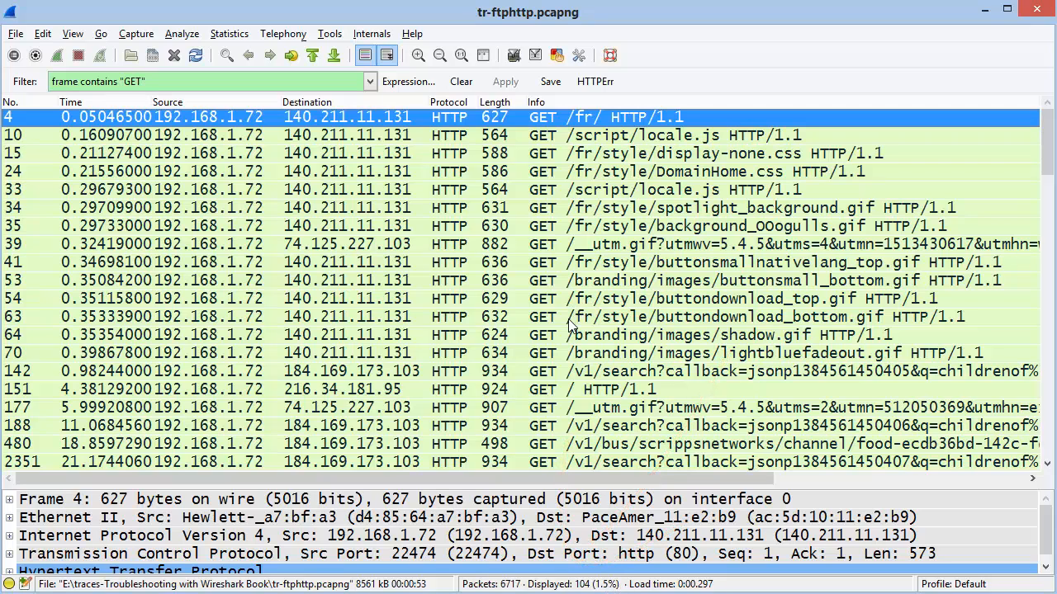
pyautogui.moveTo(459, 185)
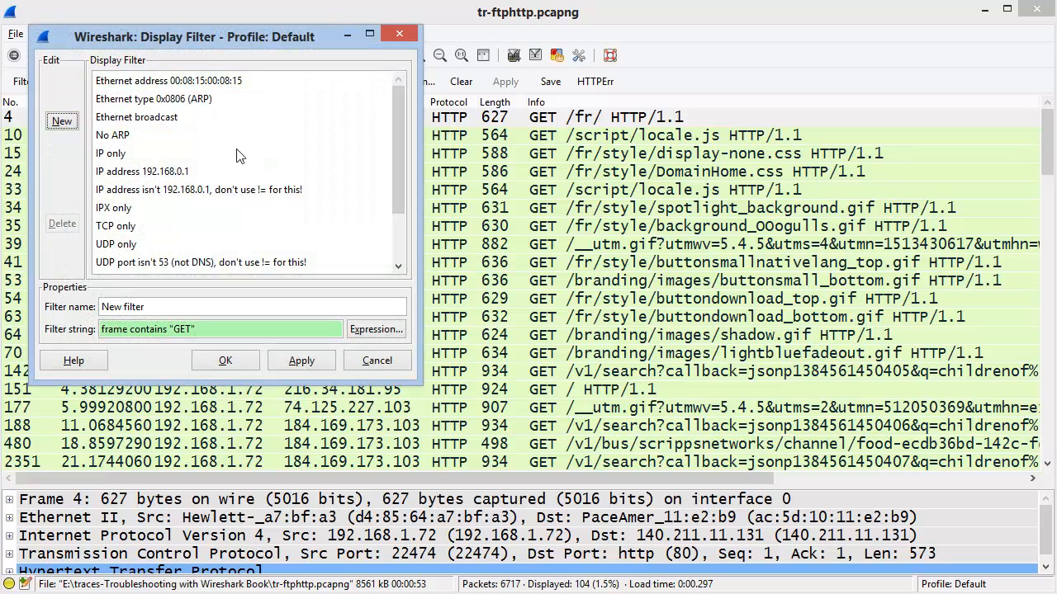
pyautogui.moveTo(138, 102)
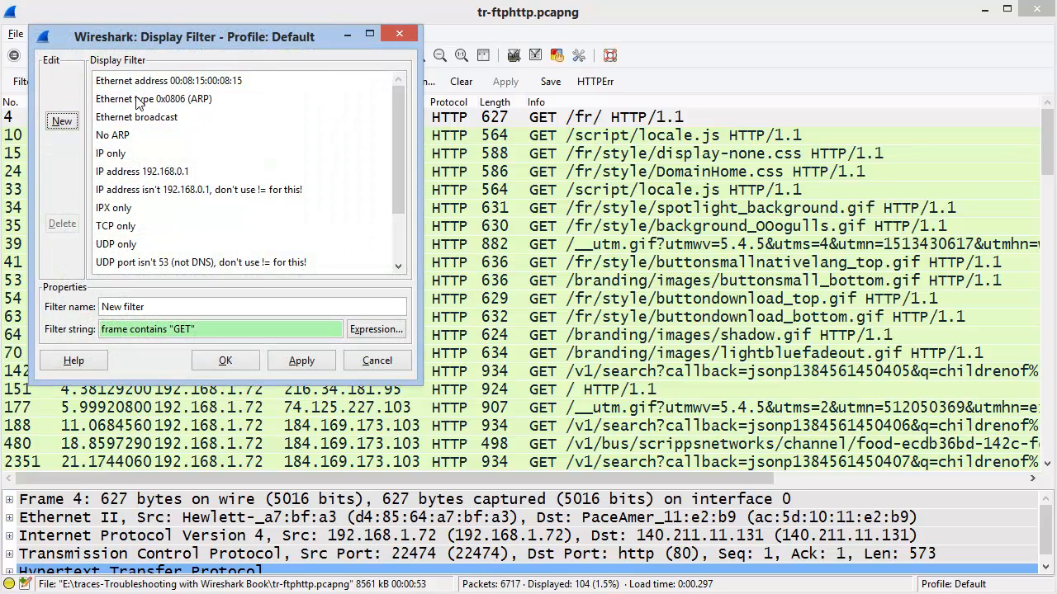
# Save frame contains "GET" as a named display filter GET and apply it.
pyautogui.scroll(-3)
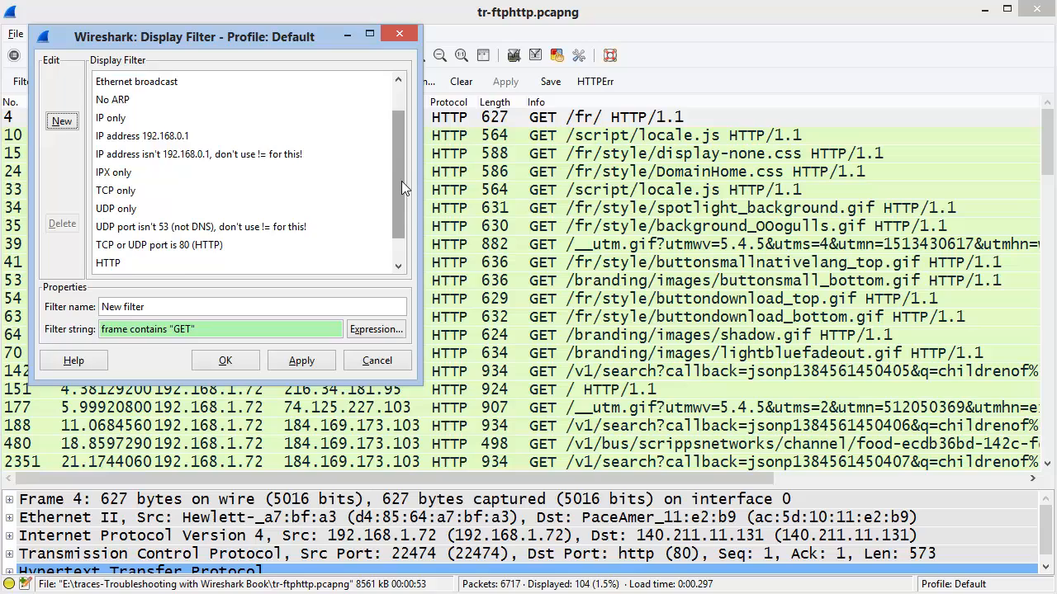
pyautogui.scroll(3)
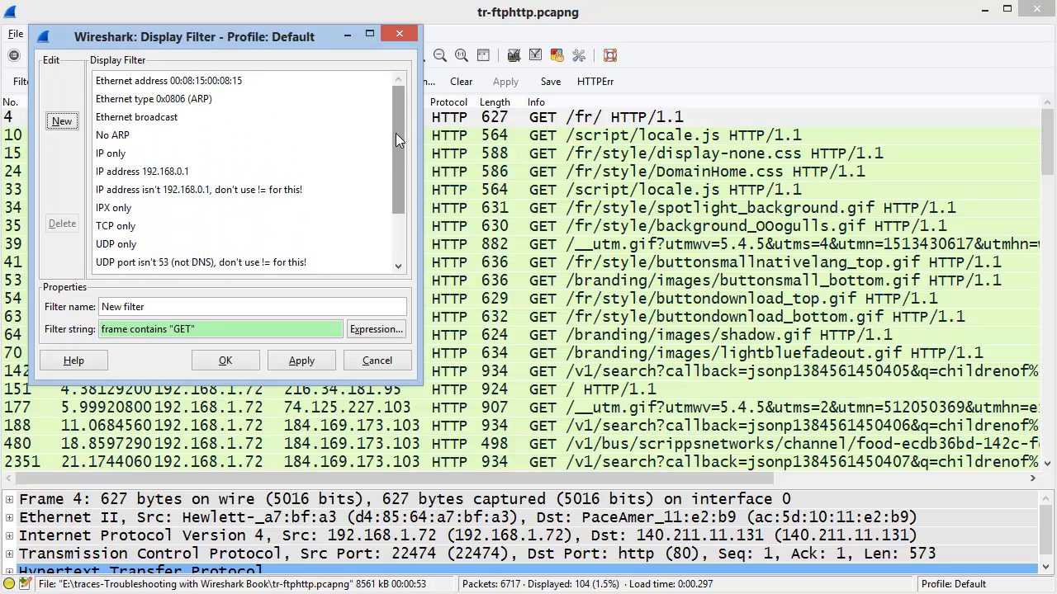
pyautogui.moveTo(99, 344)
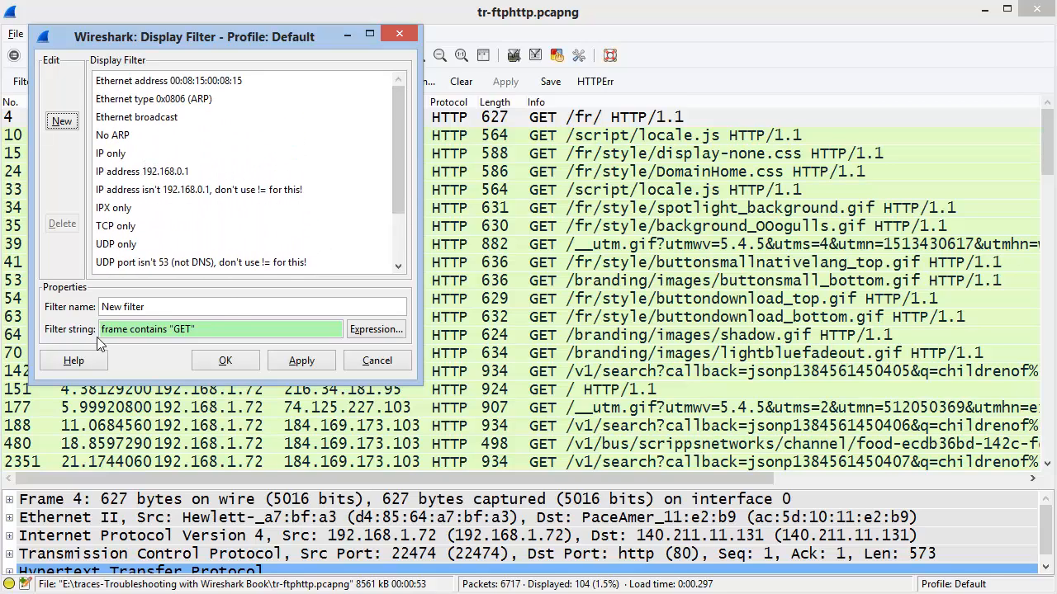
pyautogui.moveTo(106, 345)
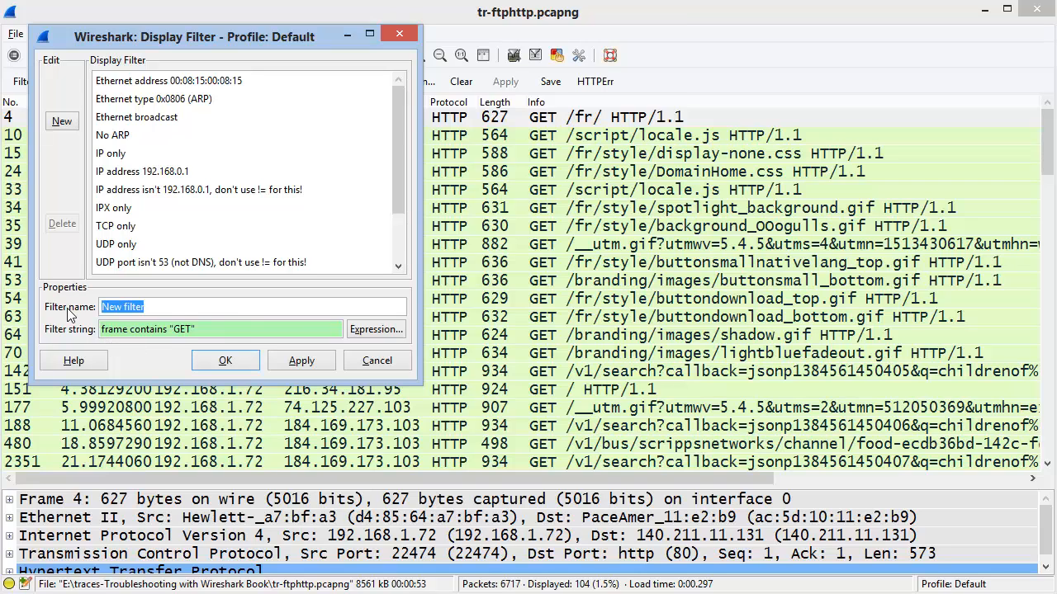
pyautogui.write('Get')
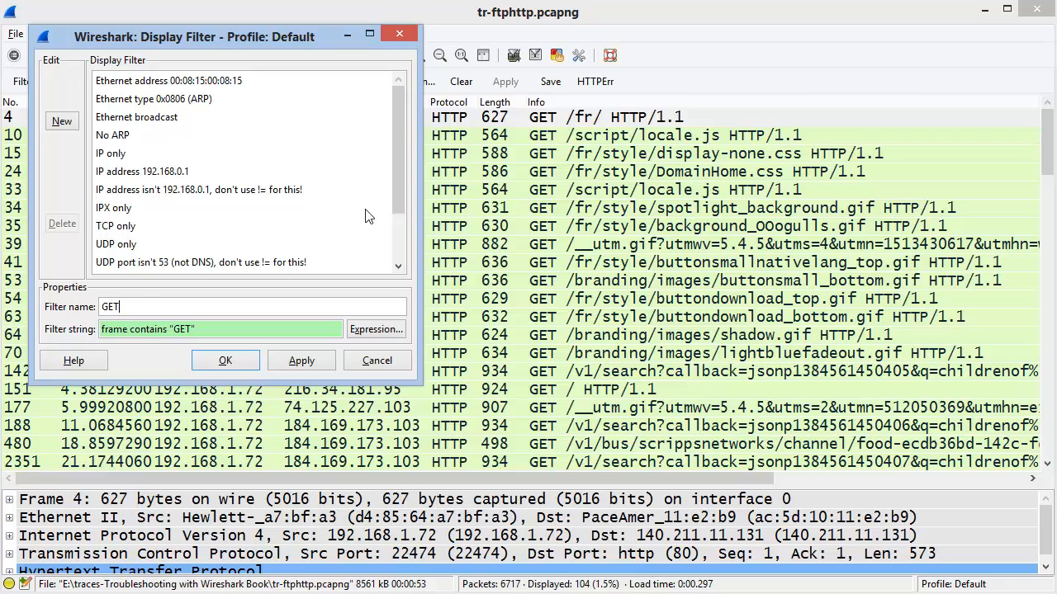
pyautogui.scroll(-3)
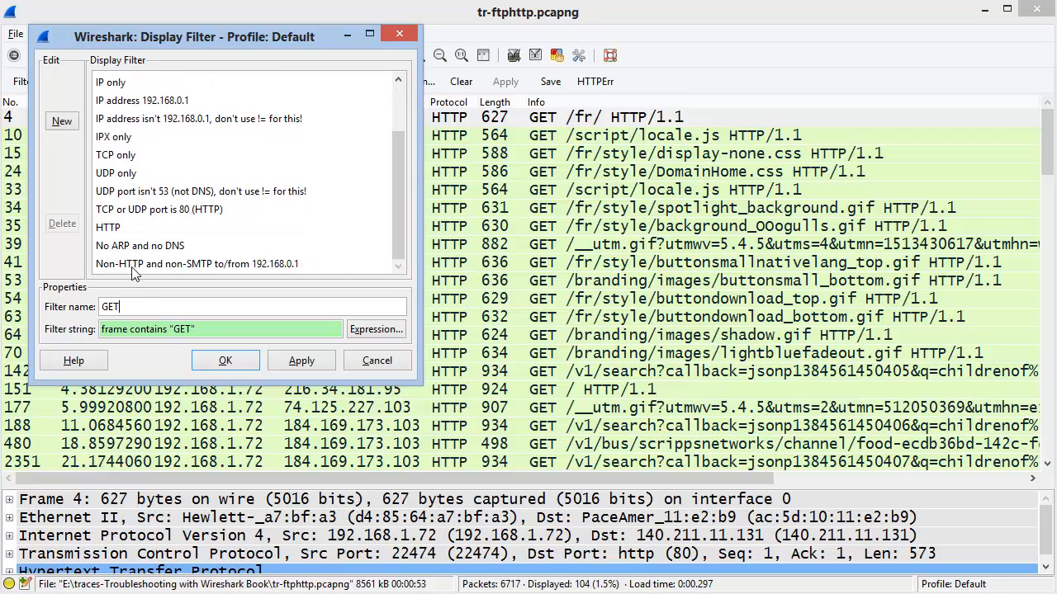
pyautogui.moveTo(61, 122)
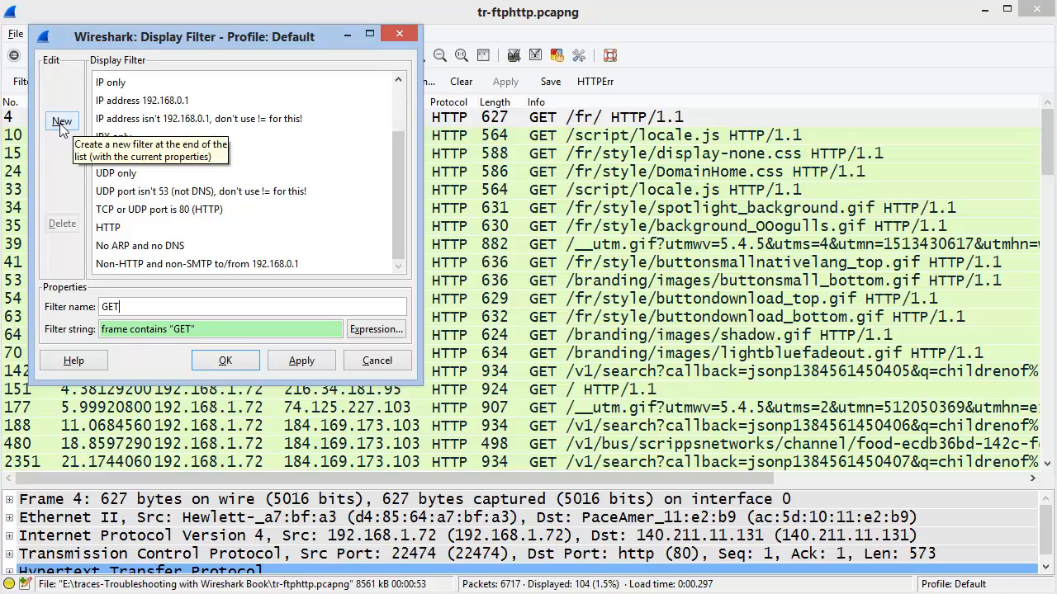
pyautogui.click(63, 122)
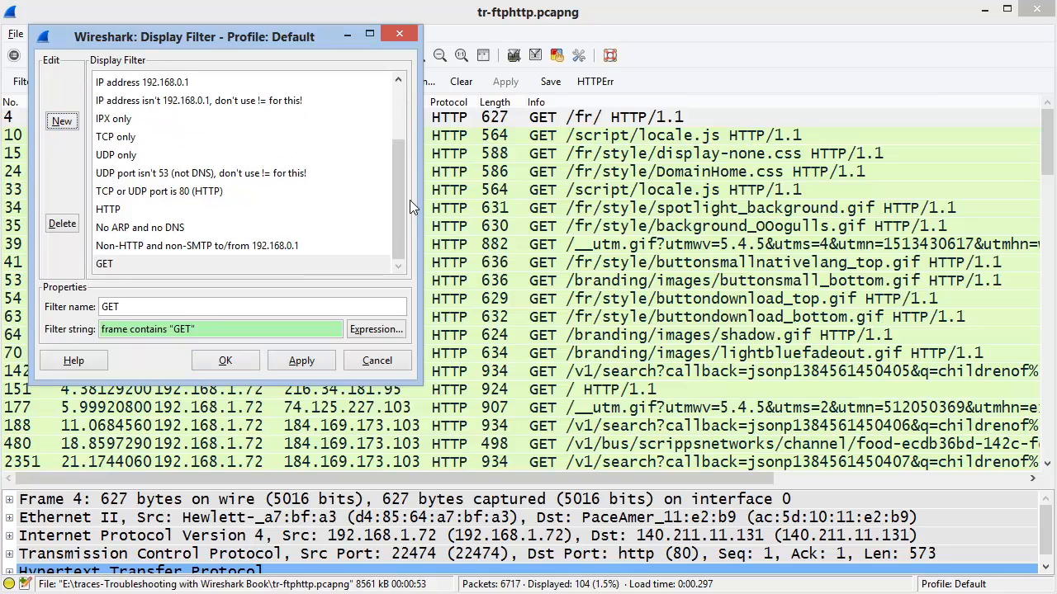
pyautogui.moveTo(211, 282)
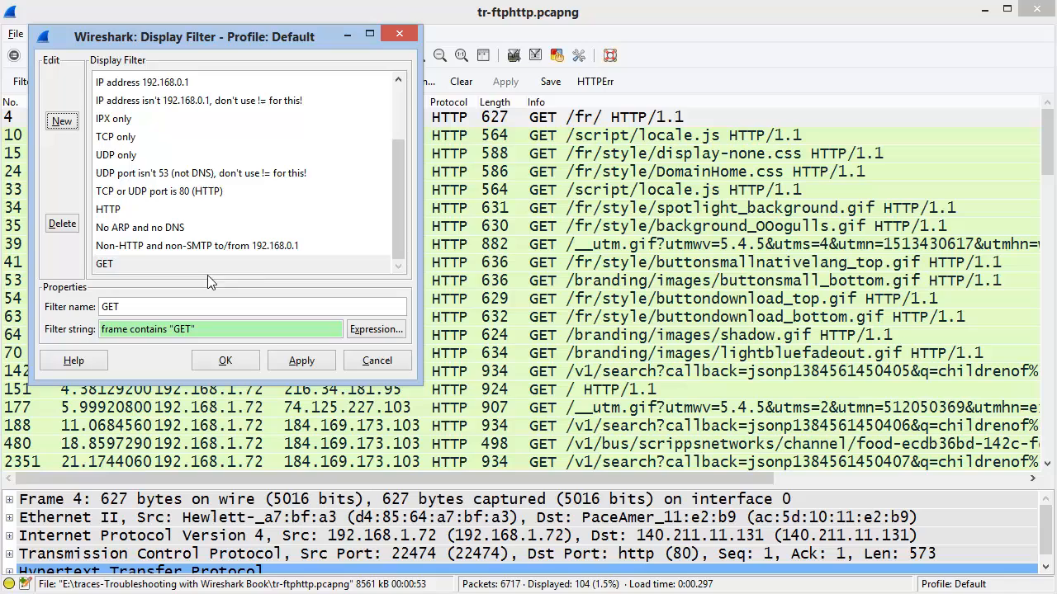
pyautogui.moveTo(268, 262)
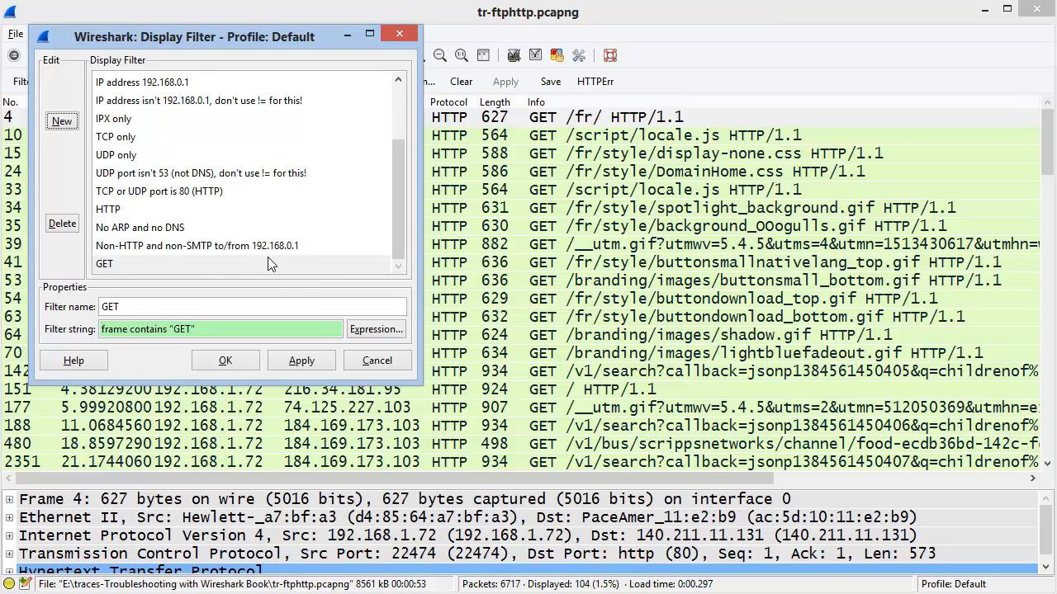
pyautogui.click(224, 360)
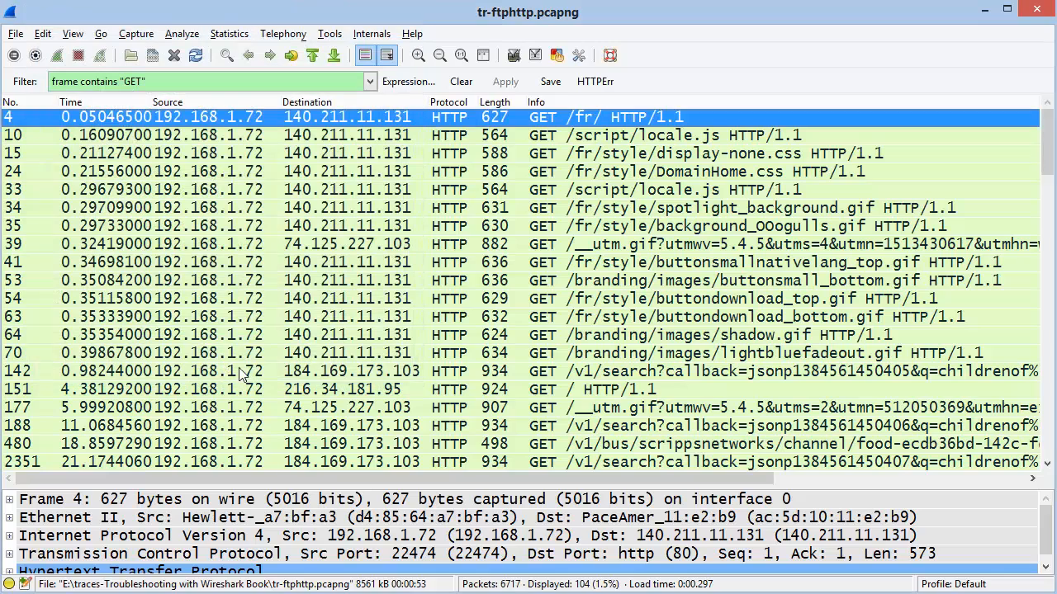
pyautogui.click(461, 81)
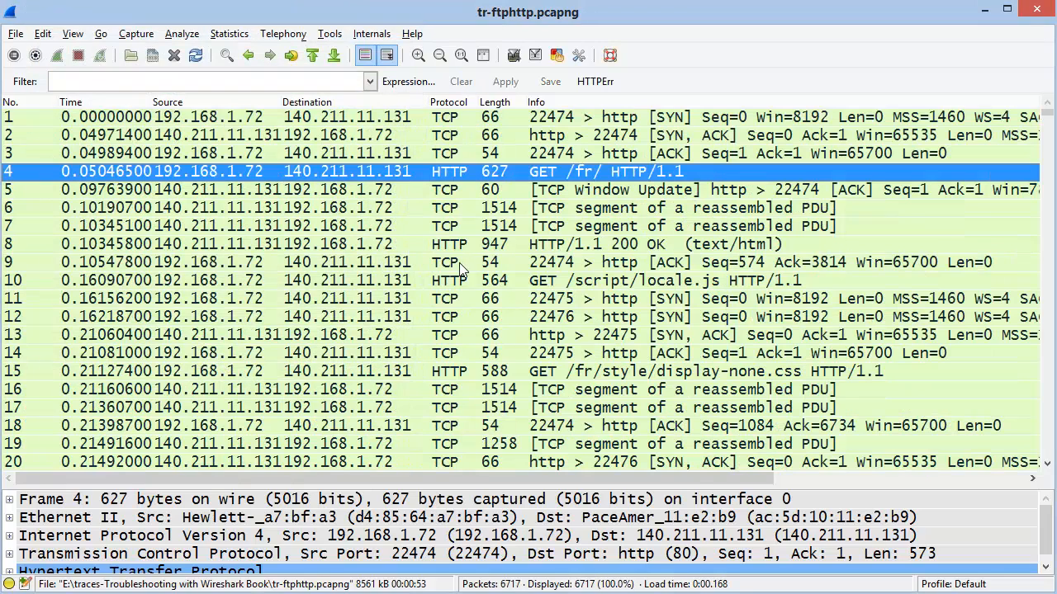
pyautogui.moveTo(20, 99)
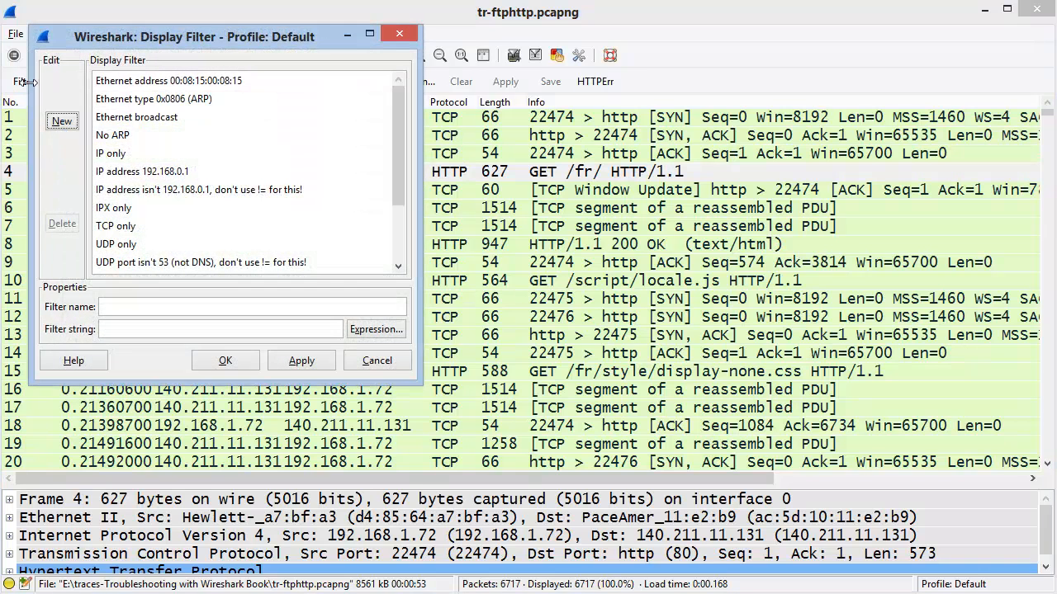
pyautogui.scroll(-3)
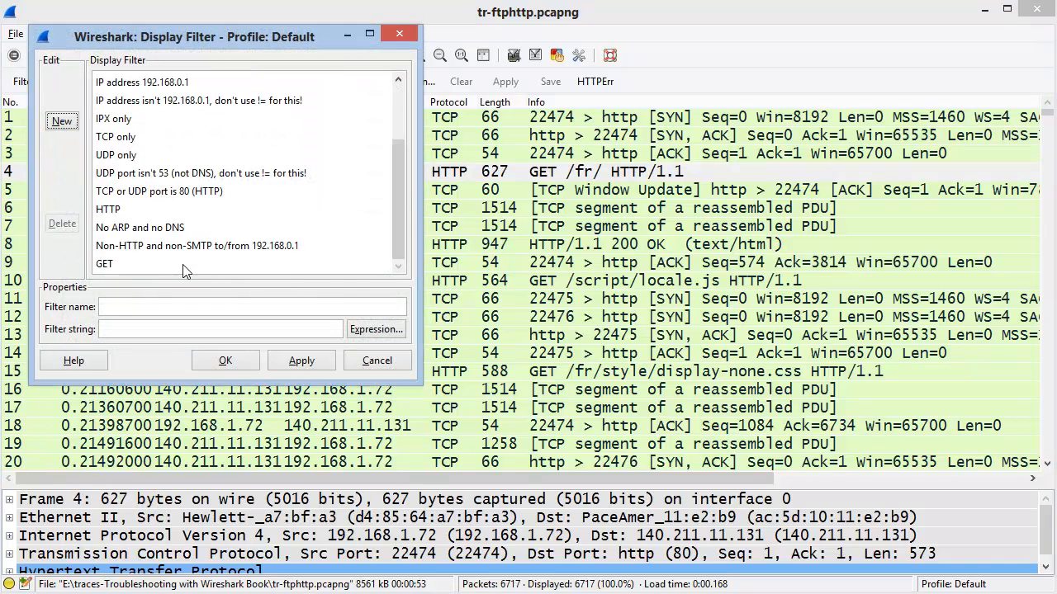
pyautogui.click(225, 360)
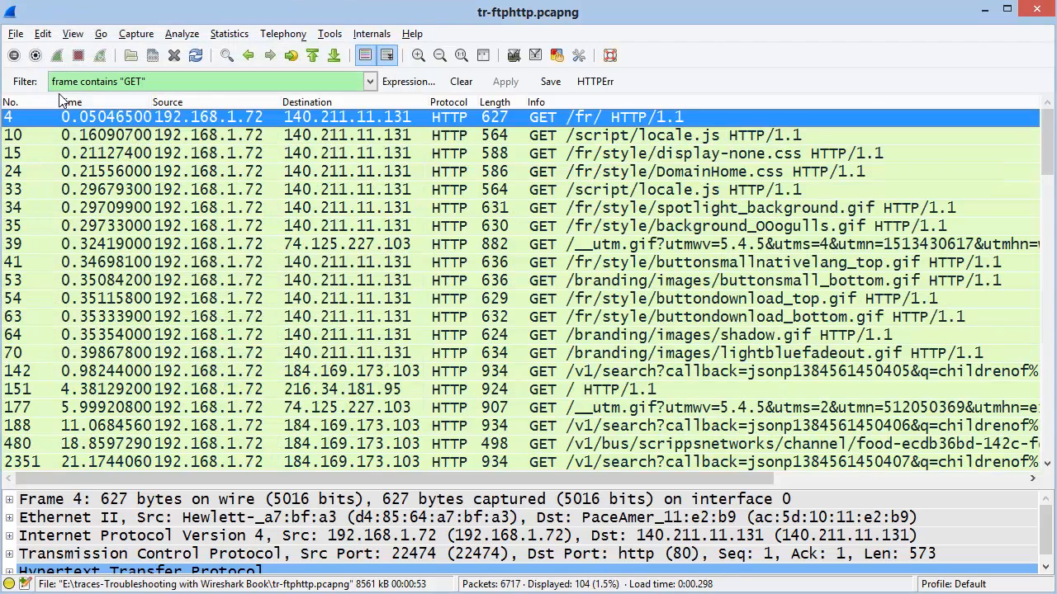
pyautogui.moveTo(1007, 92)
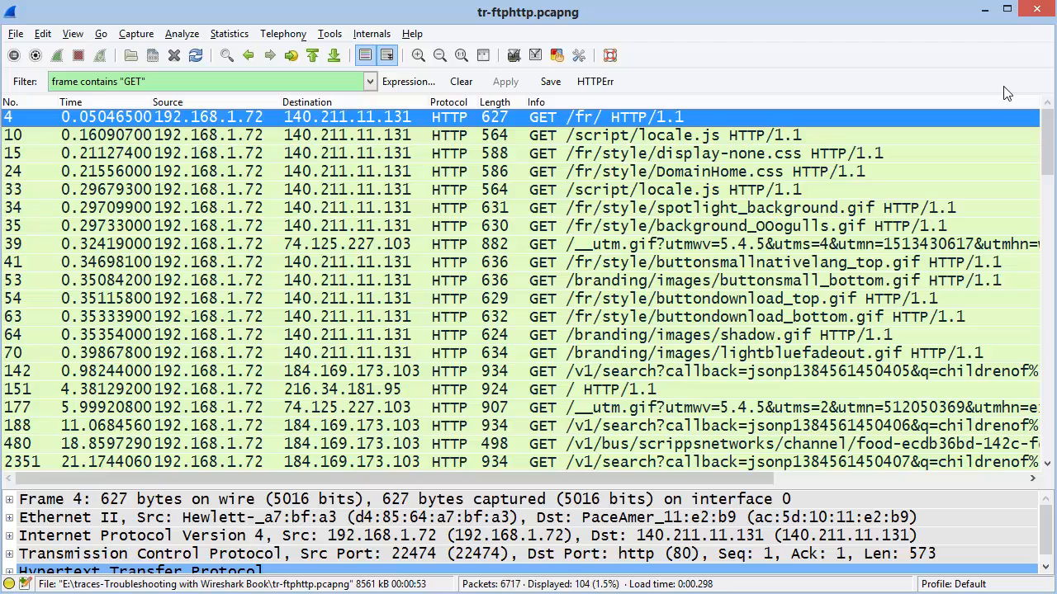
pyautogui.moveTo(328, 116)
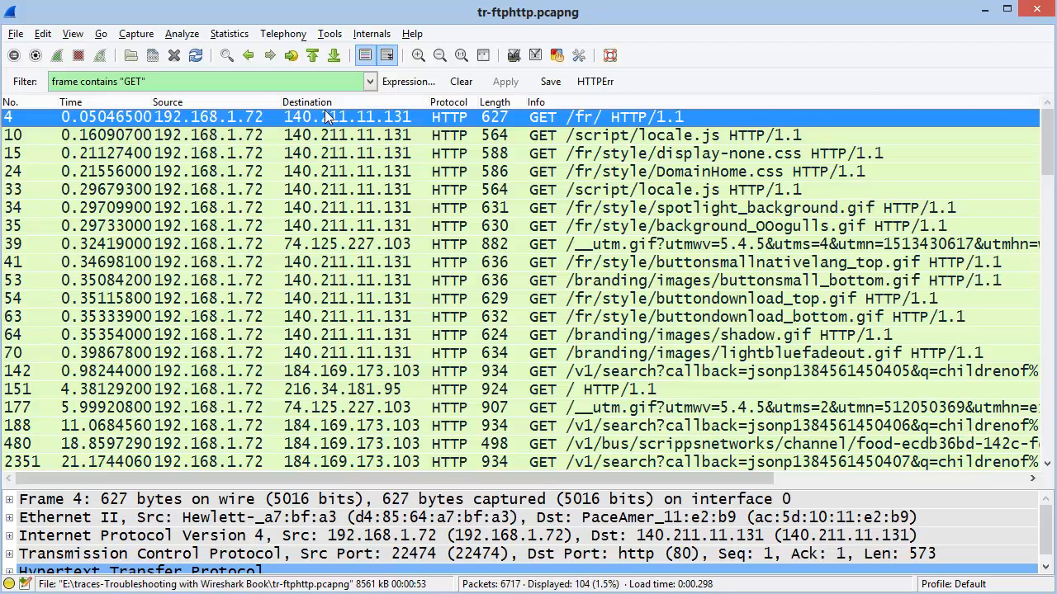
pyautogui.moveTo(664, 112)
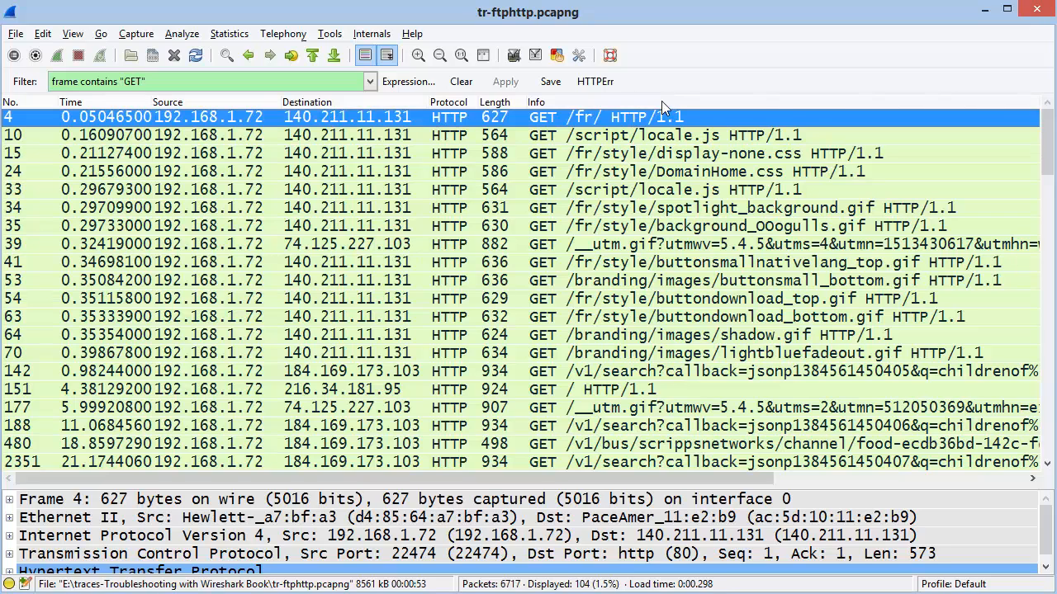
pyautogui.moveTo(594, 81)
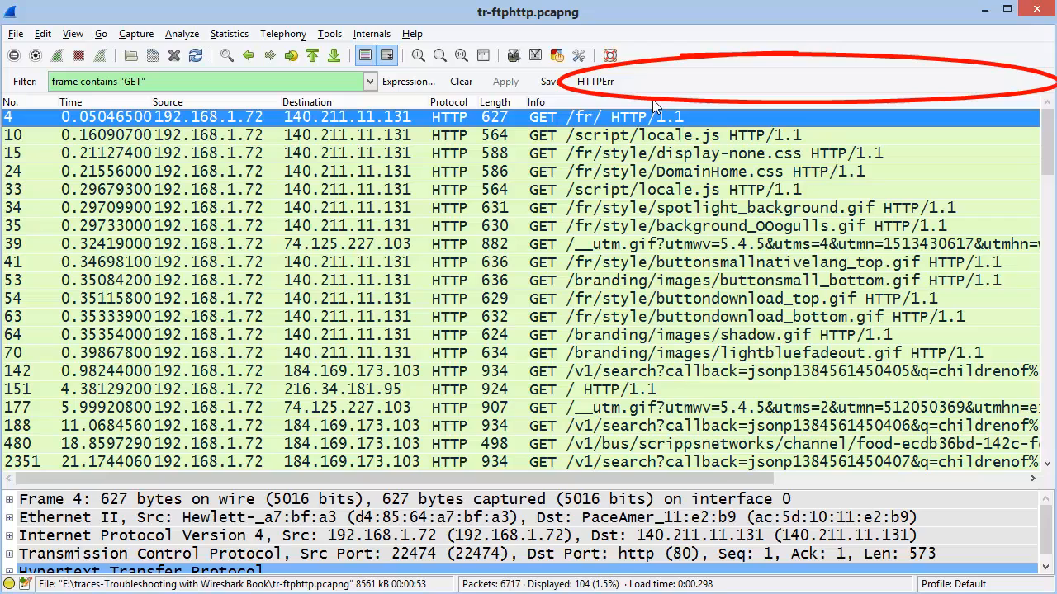
pyautogui.moveTo(675, 114)
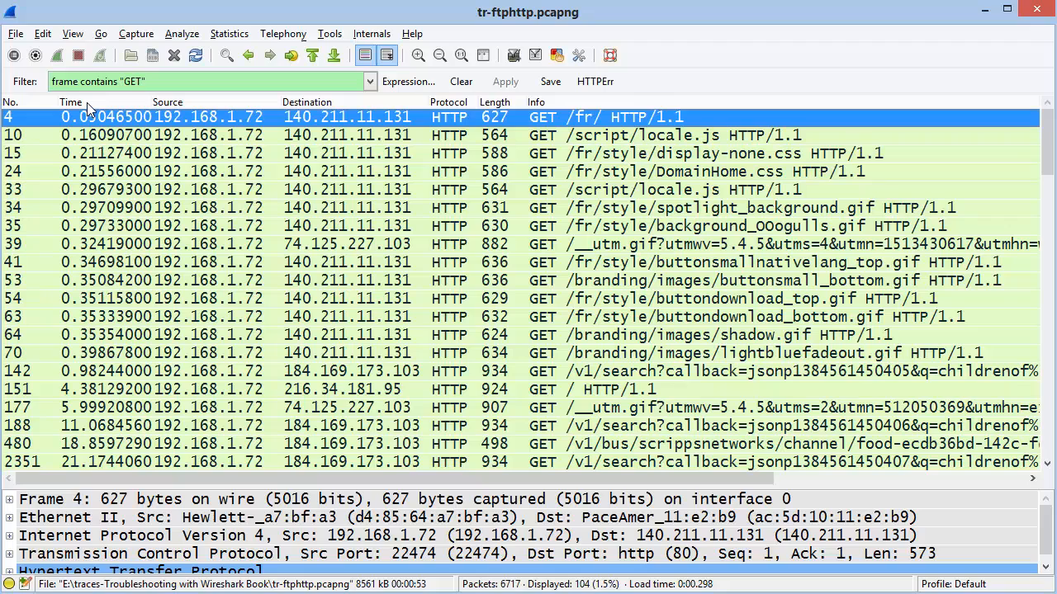
pyautogui.moveTo(43, 99)
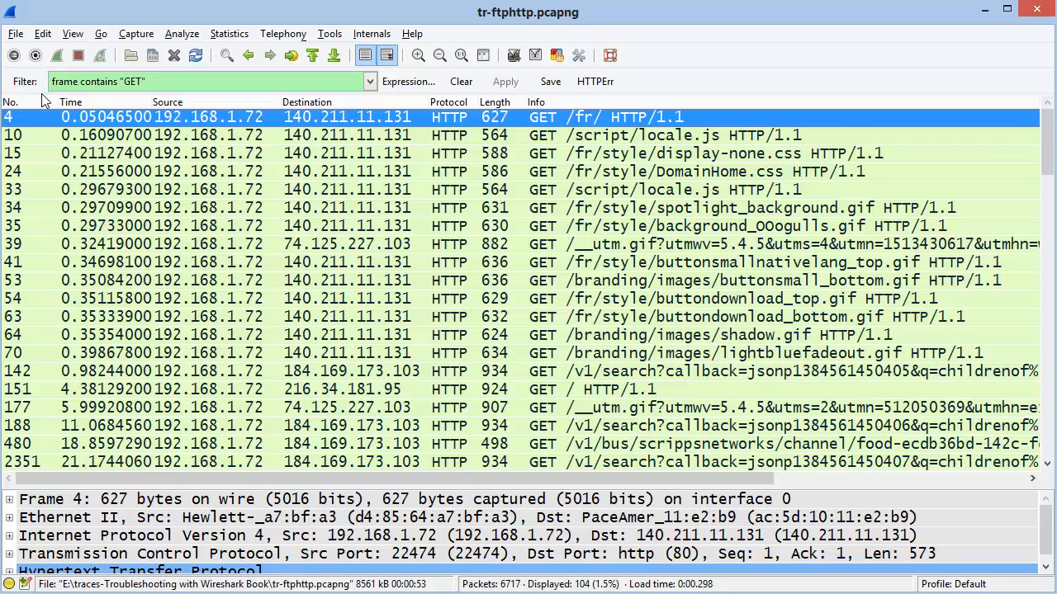
pyautogui.moveTo(119, 106)
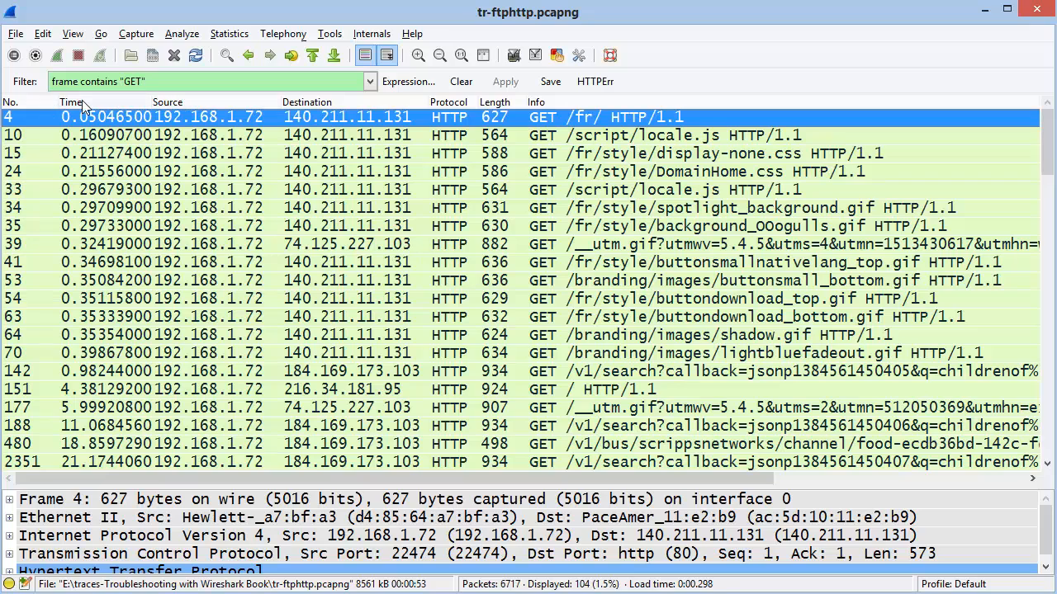
pyautogui.moveTo(553, 101)
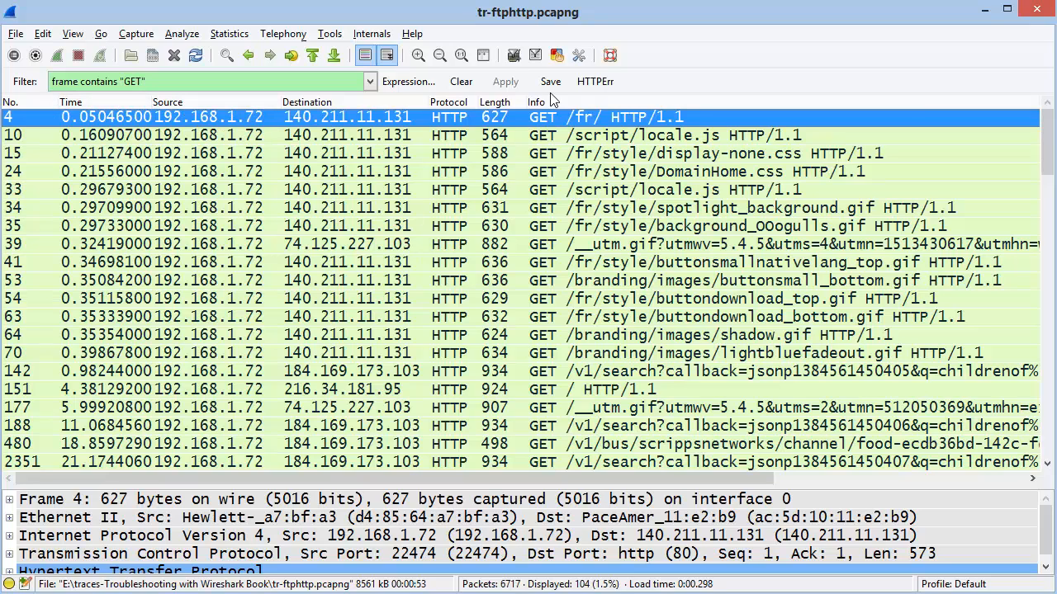
# Save the current filter as a toolbar filter button named GET.
pyautogui.click(550, 81)
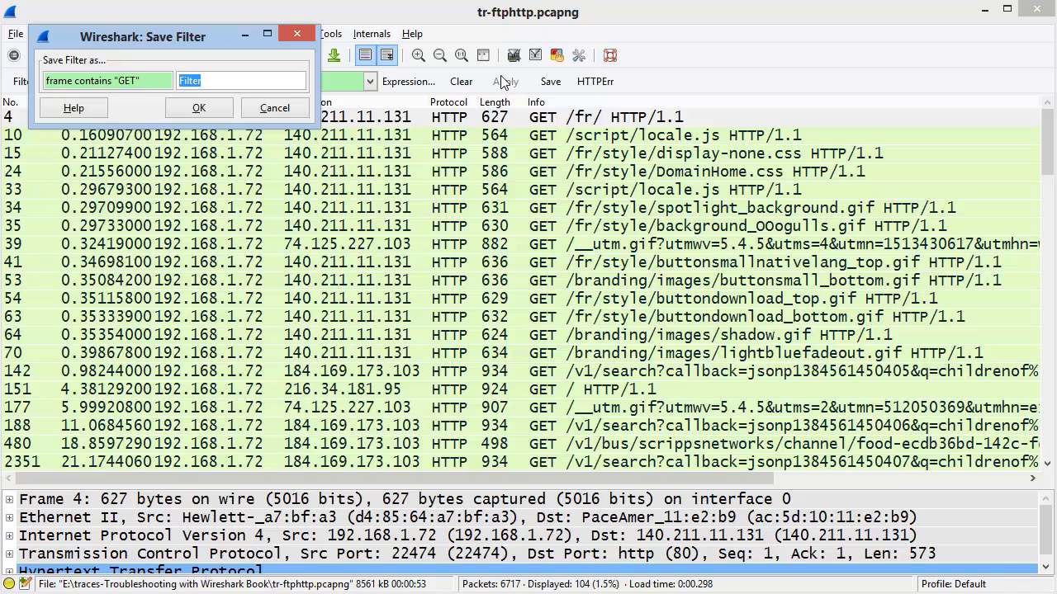
pyautogui.write('GET')
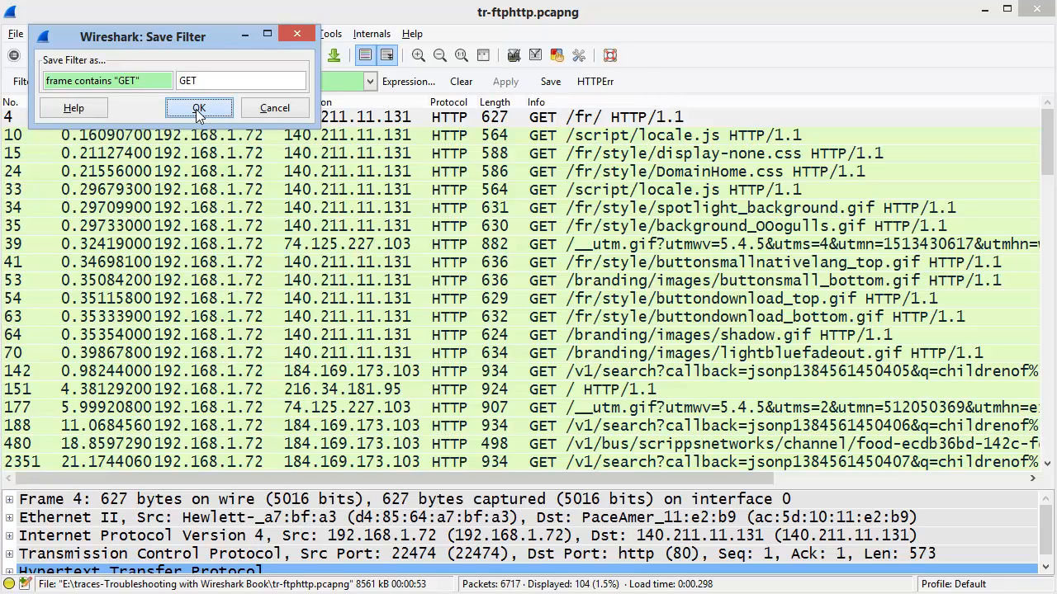
pyautogui.click(198, 109)
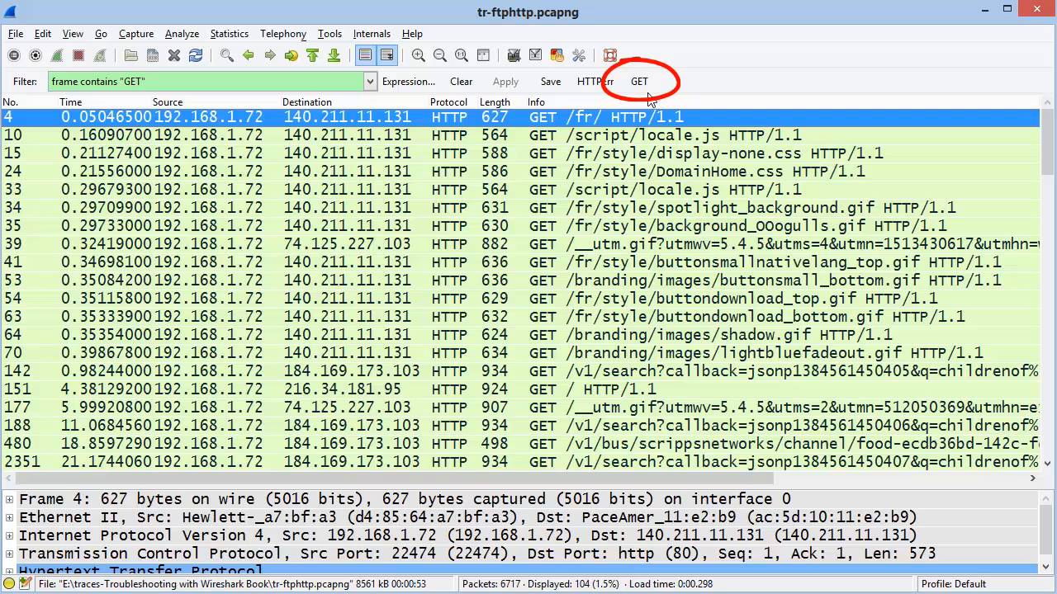
# Clear the display filter so all 6717 packets are listed again.
pyautogui.click(461, 81)
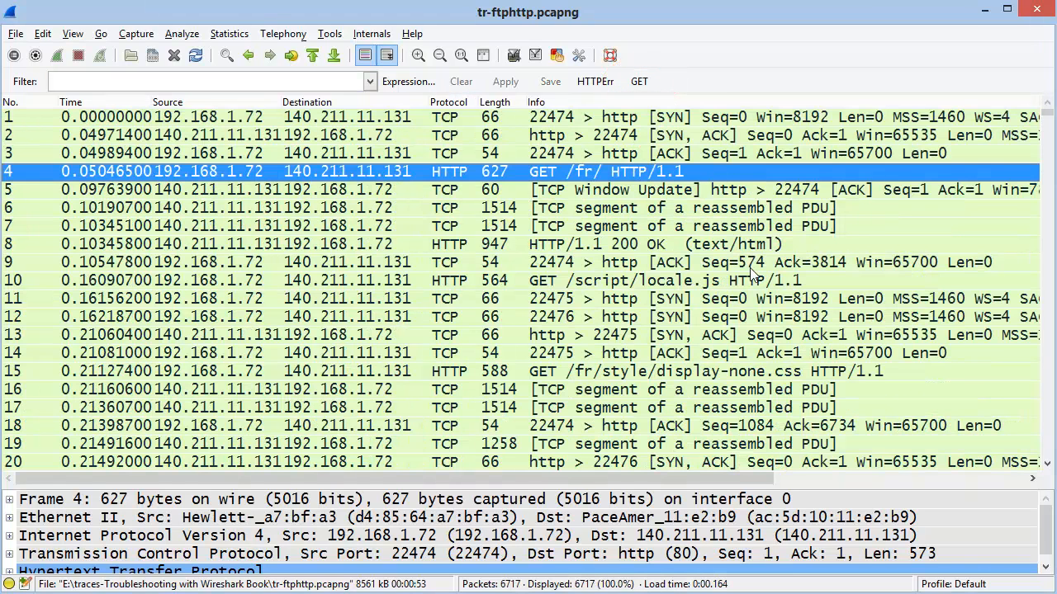
pyautogui.moveTo(657, 356)
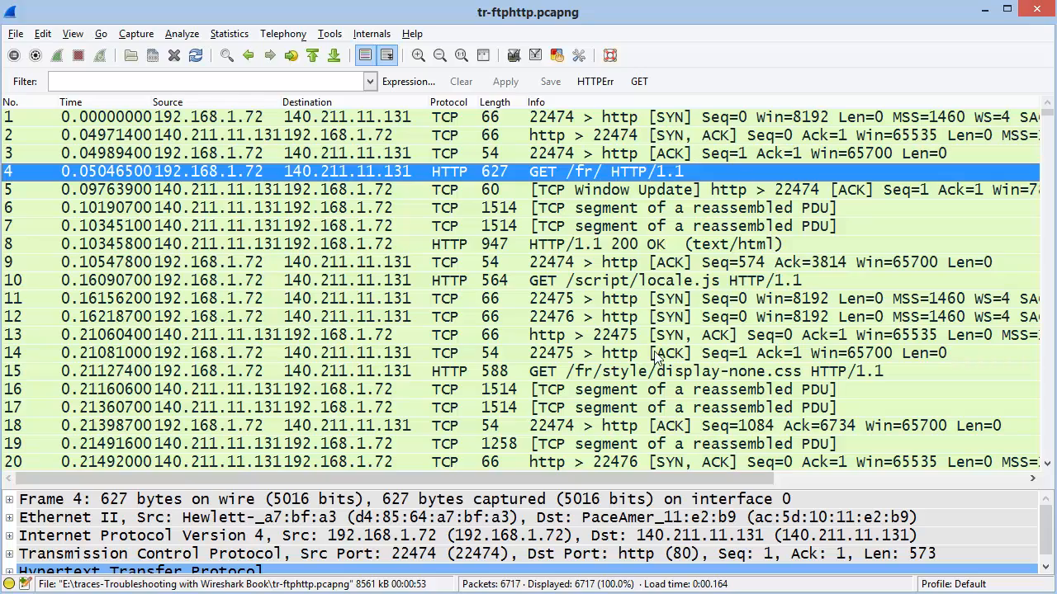